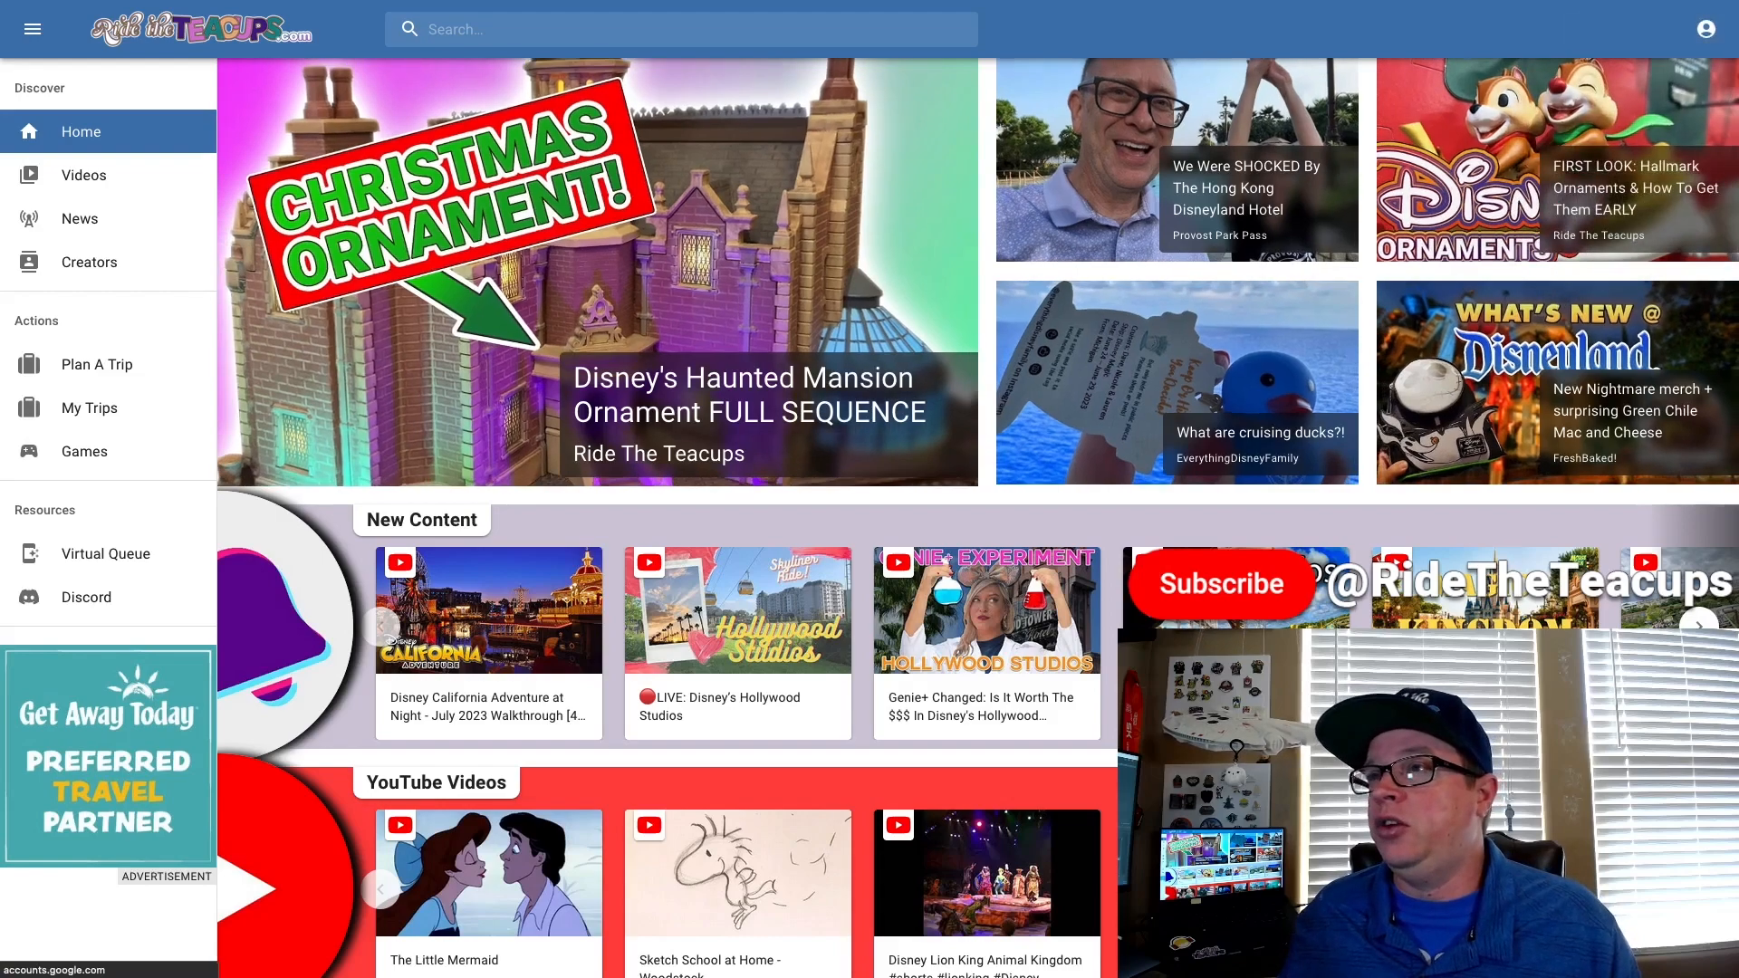
Step: Sign in to the site with the chosen Google account
left_click(1706, 29)
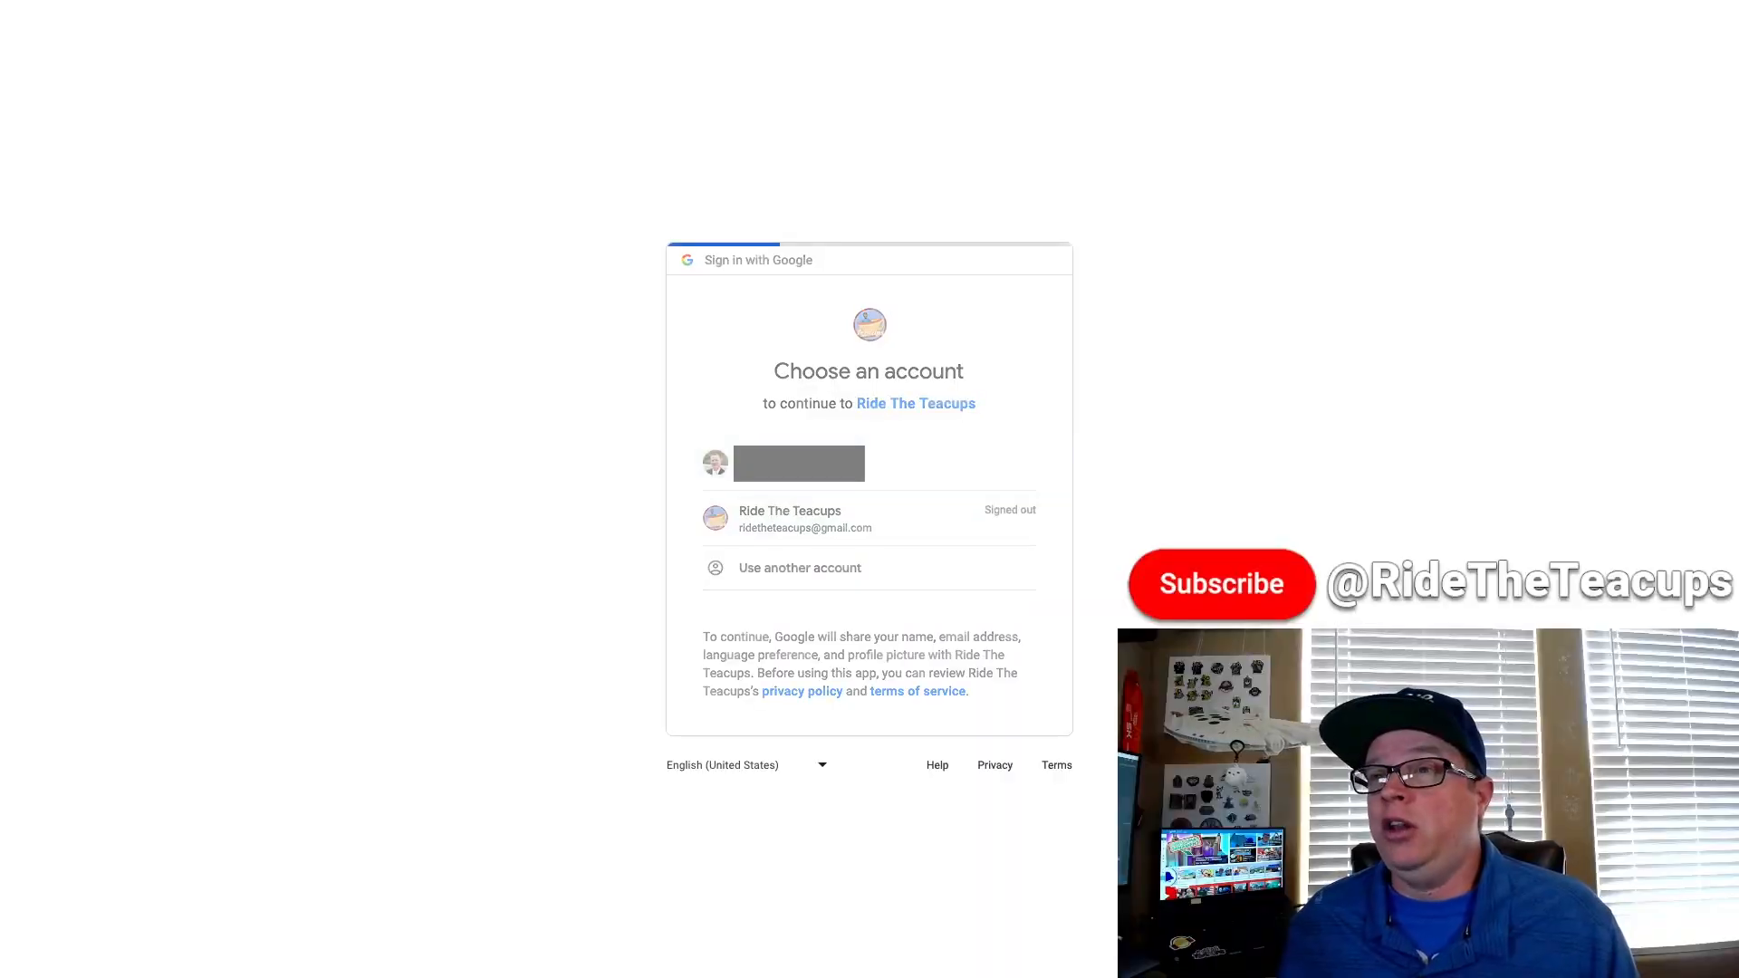
left_click(868, 464)
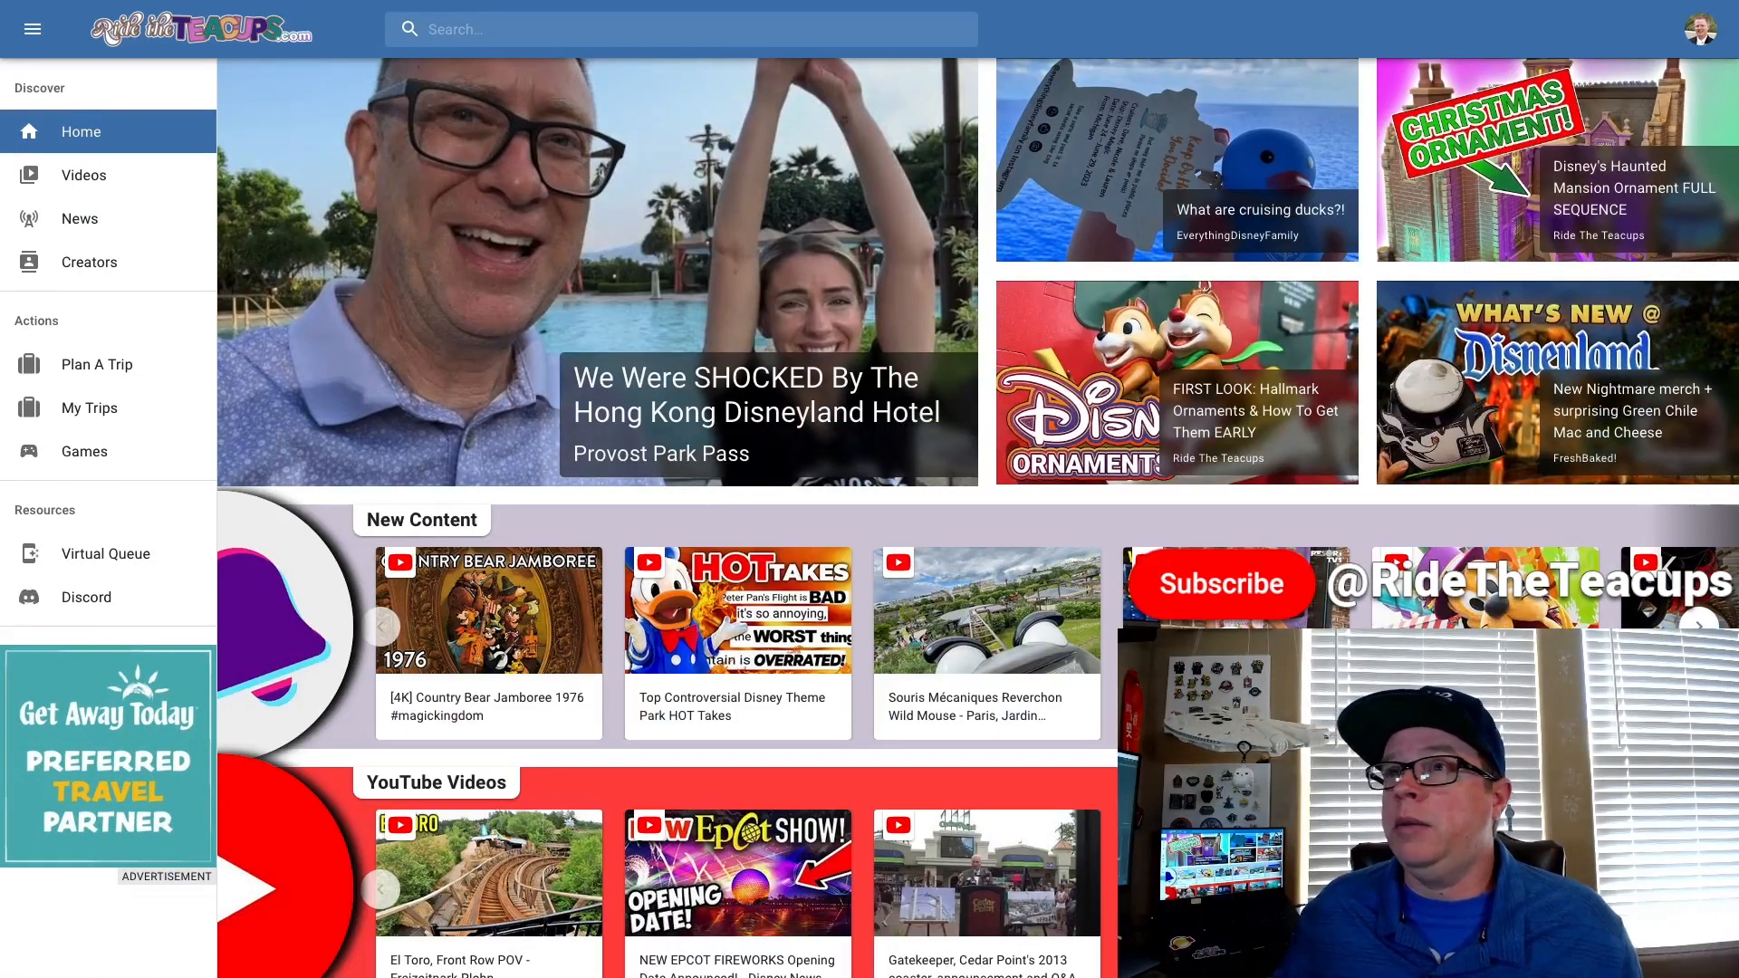
mouse_move(89, 407)
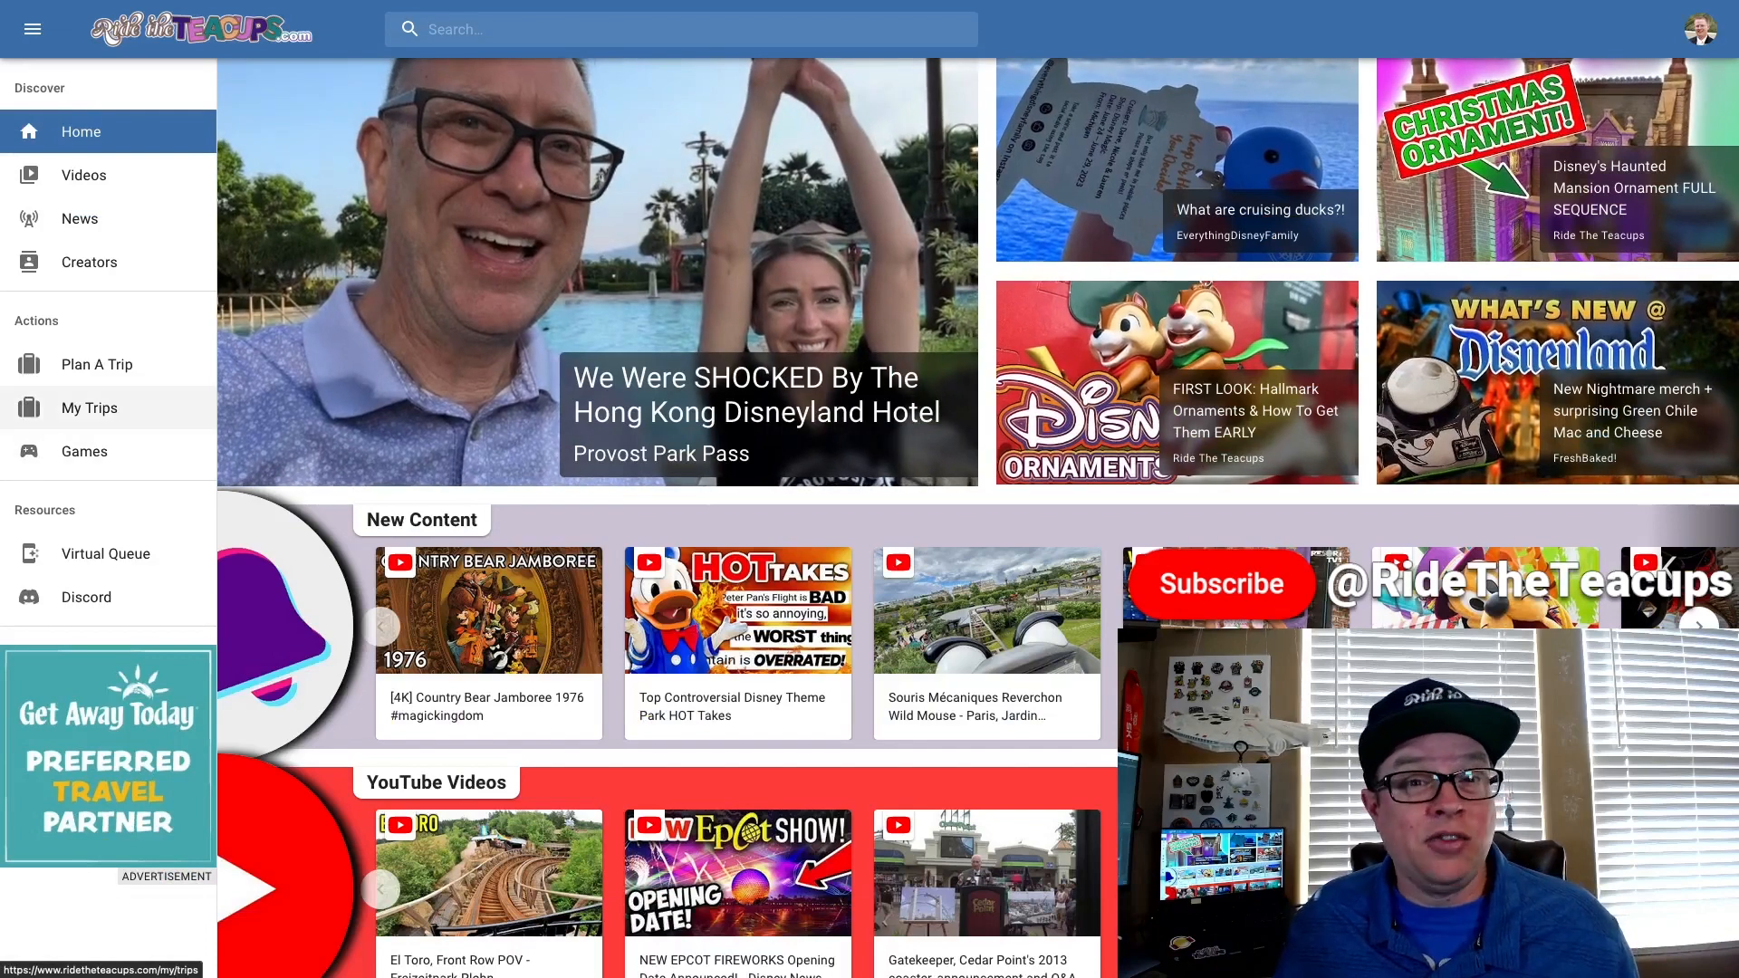
Step: Open the Disneyland trip from My Trips
left_click(89, 407)
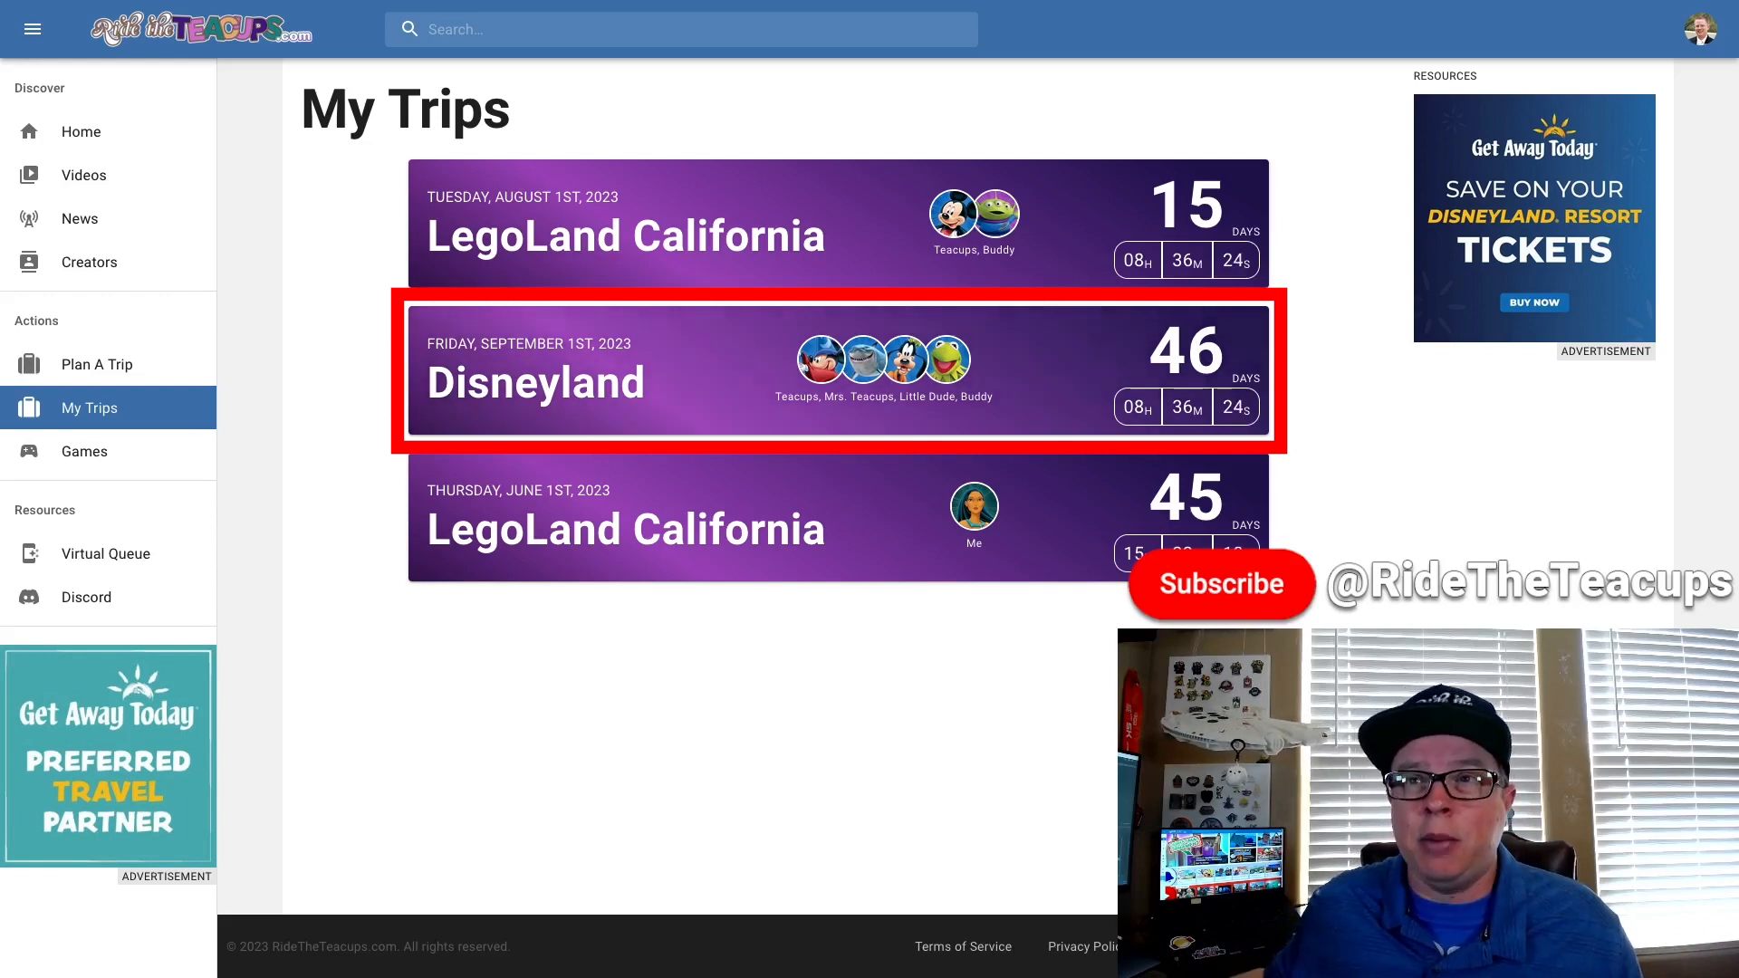
left_click(666, 377)
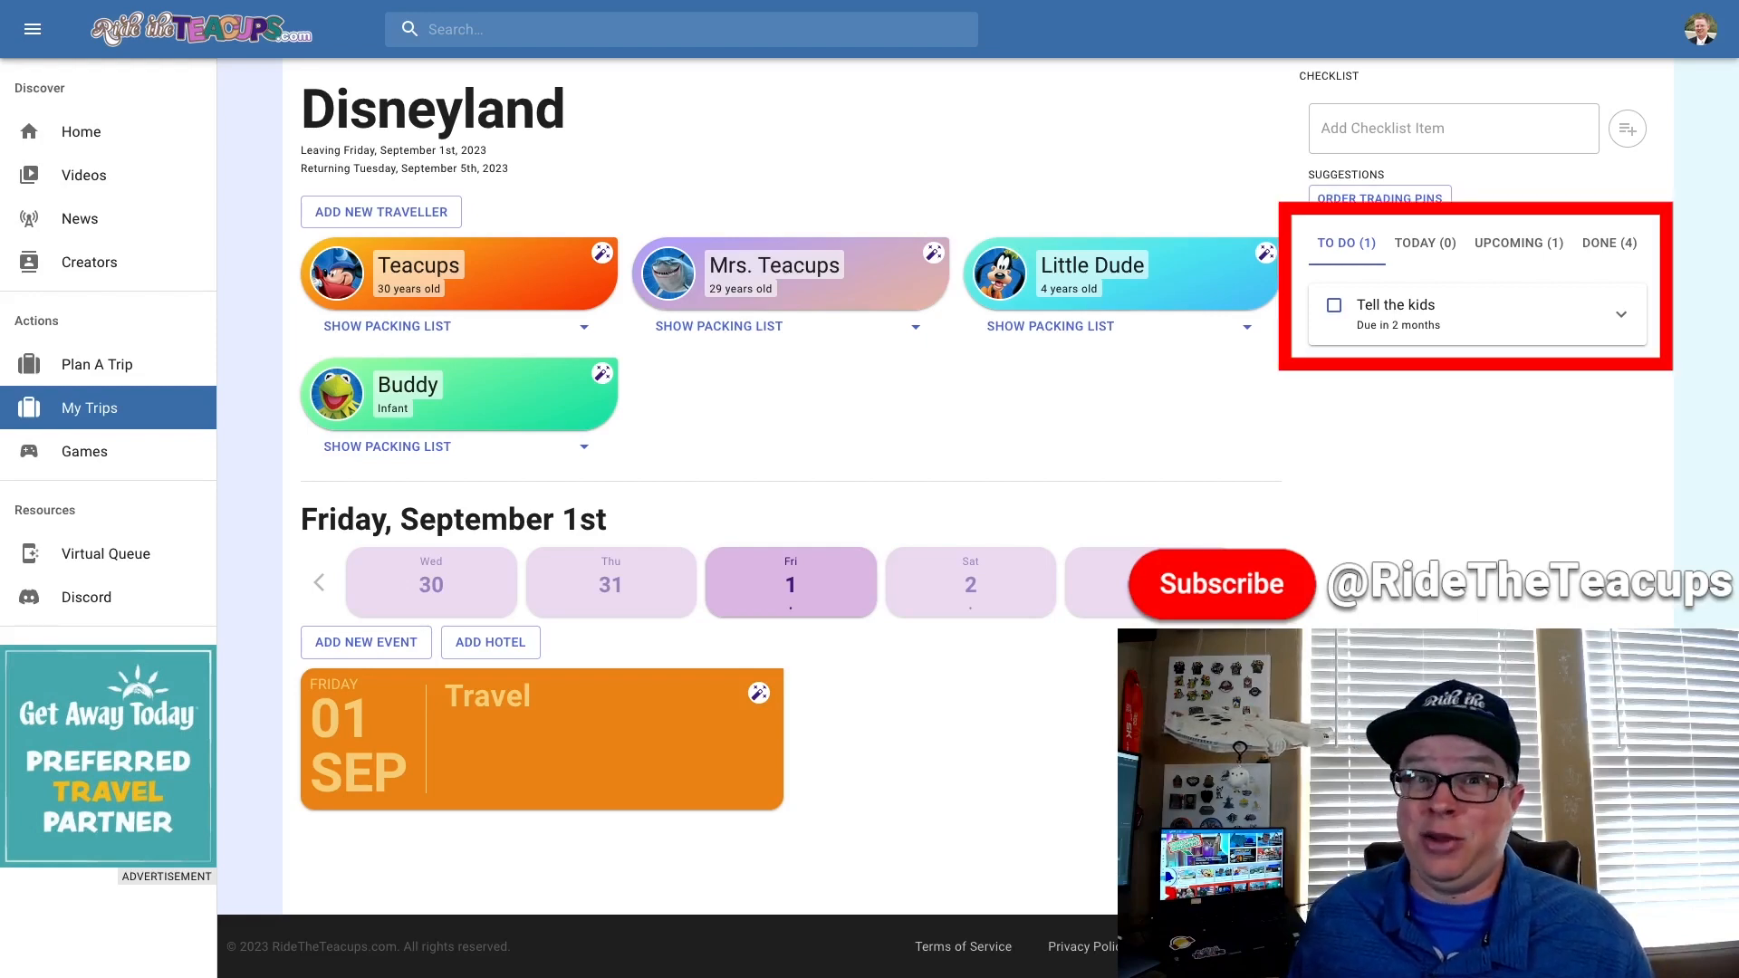
Step: View the checklist's Today, Upcoming and Done items, ending on the four completed tasks
left_click(1423, 242)
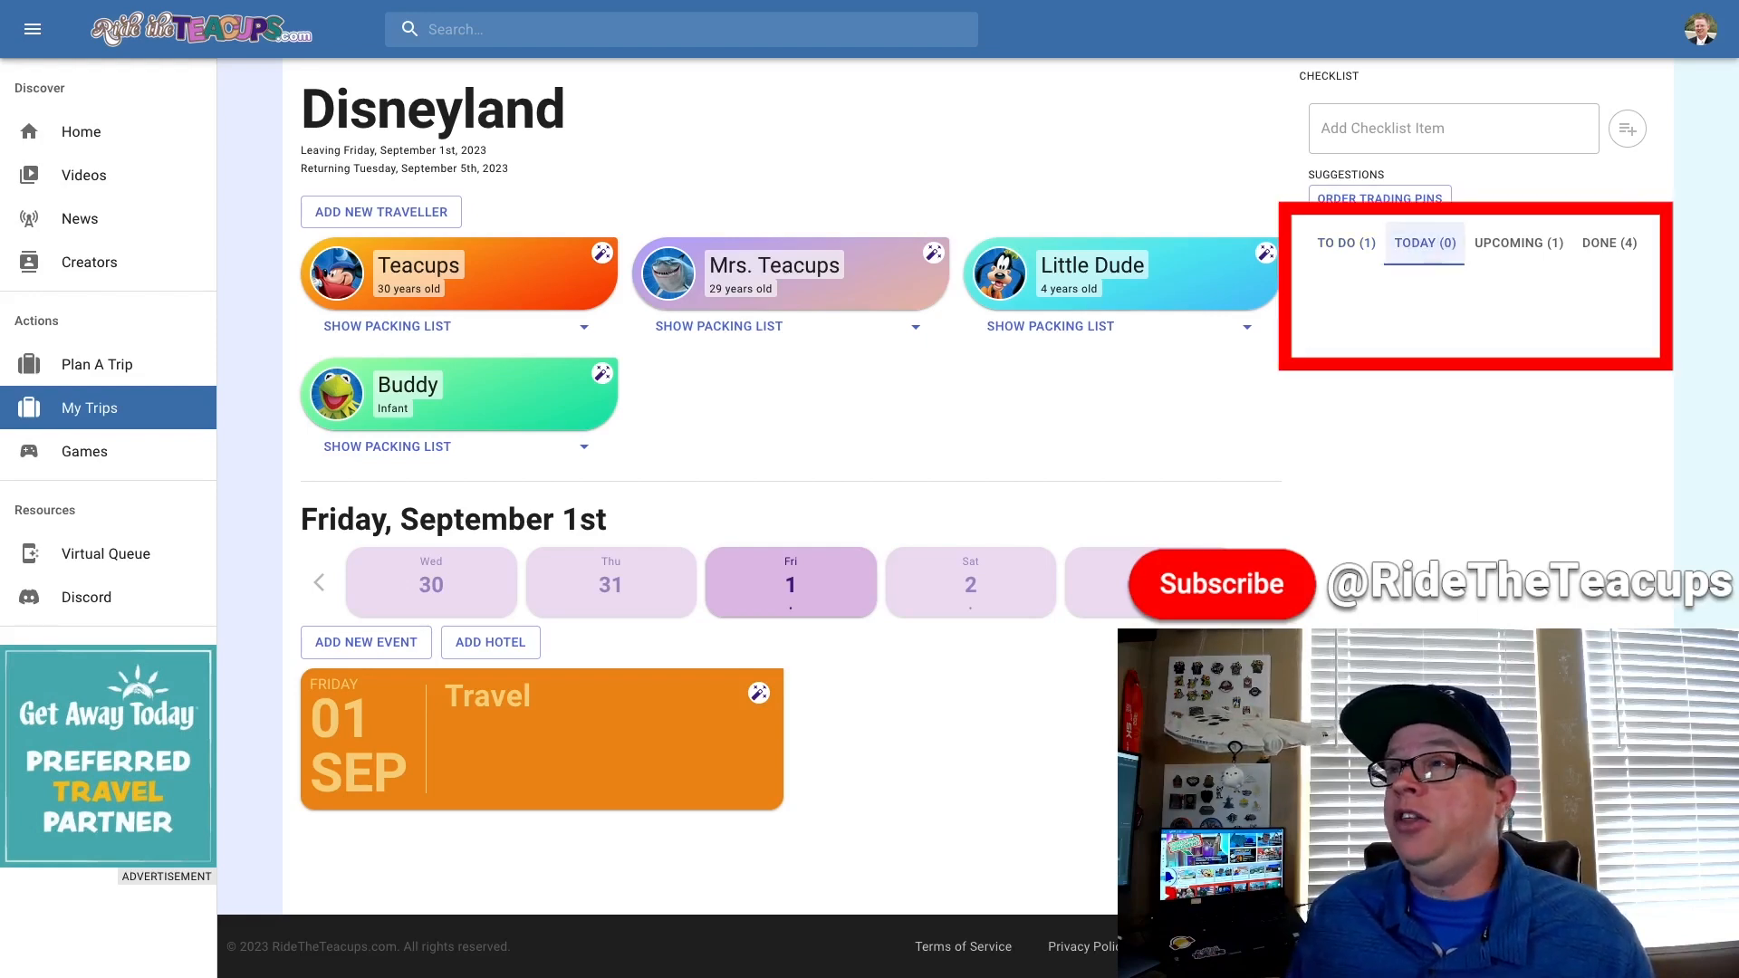
left_click(1516, 243)
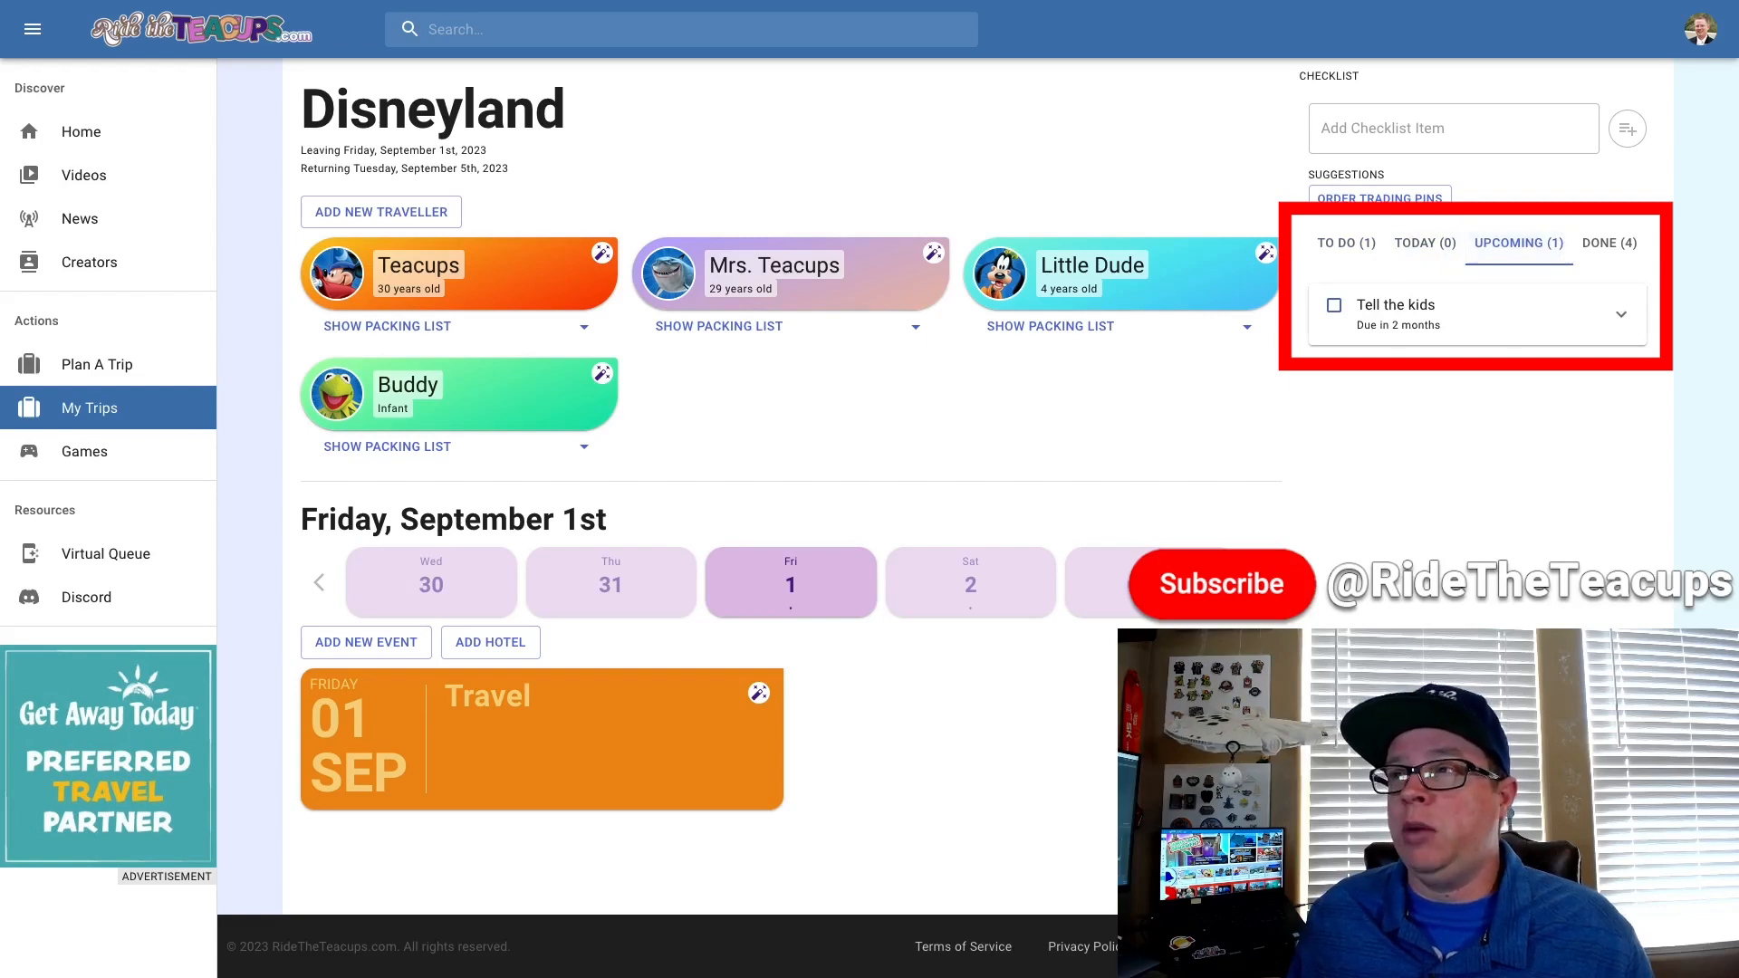
left_click(1606, 243)
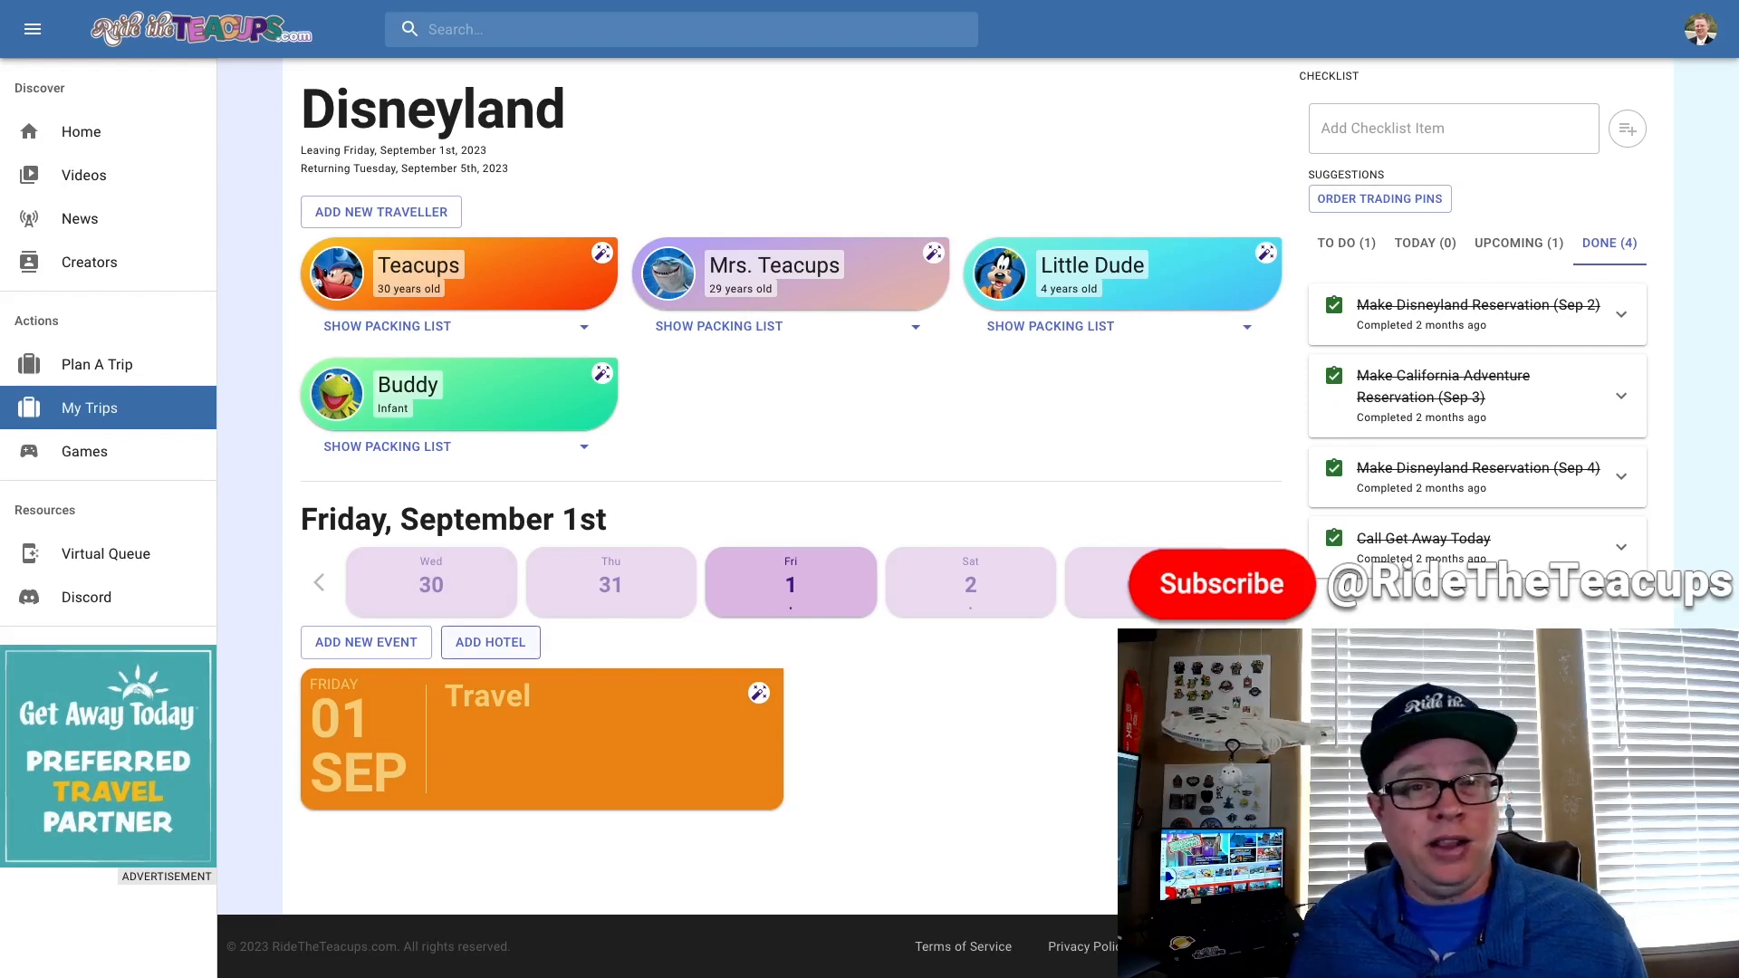
Step: Add a hotel named 'Best Western Park Place Inn' with check-out on 09/05/2023
left_click(489, 642)
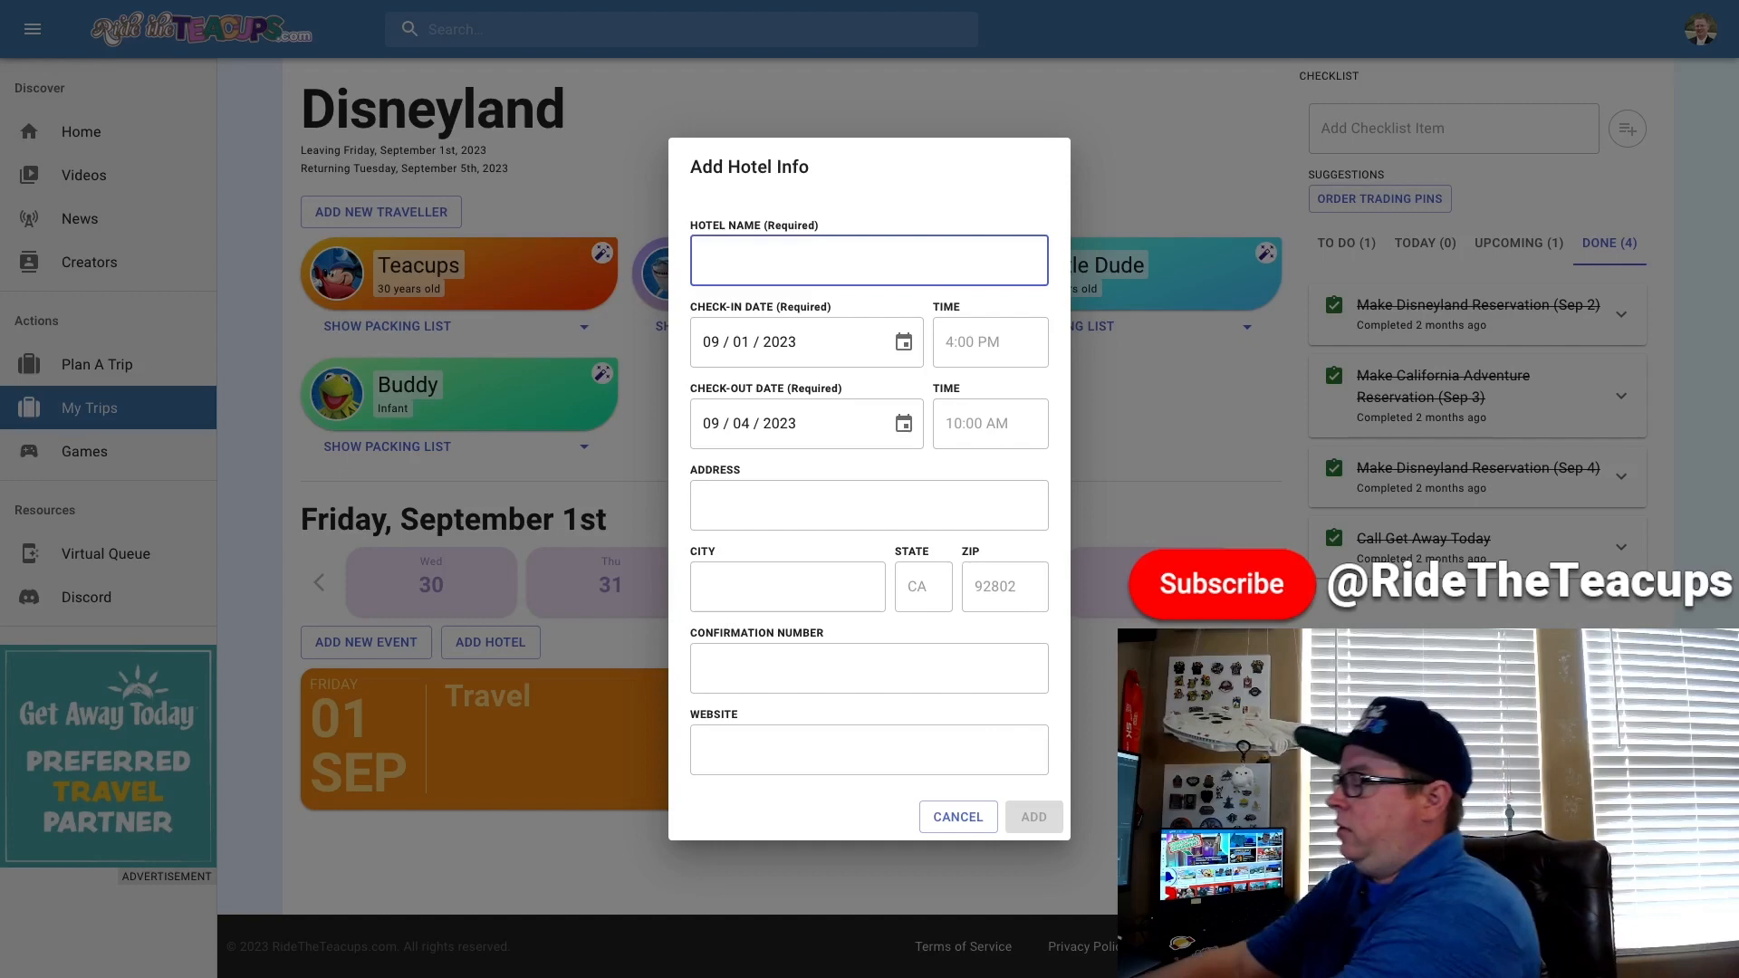
type("Best Western Park Place Inn")
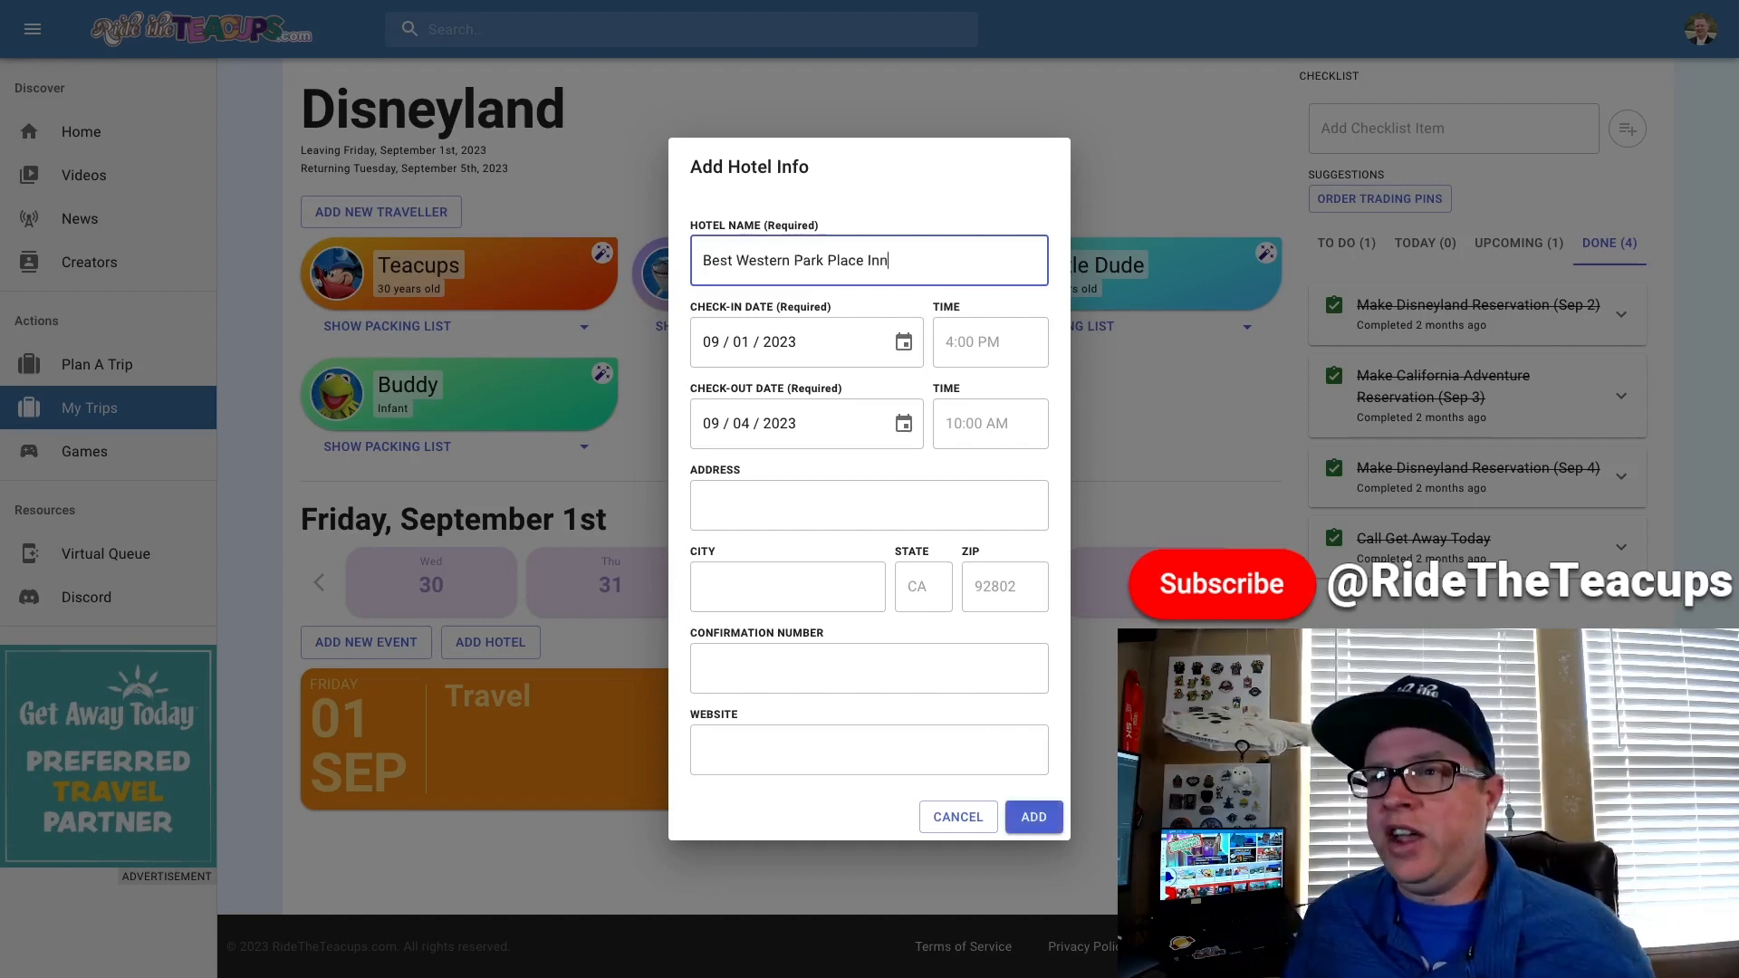
left_click(806, 423)
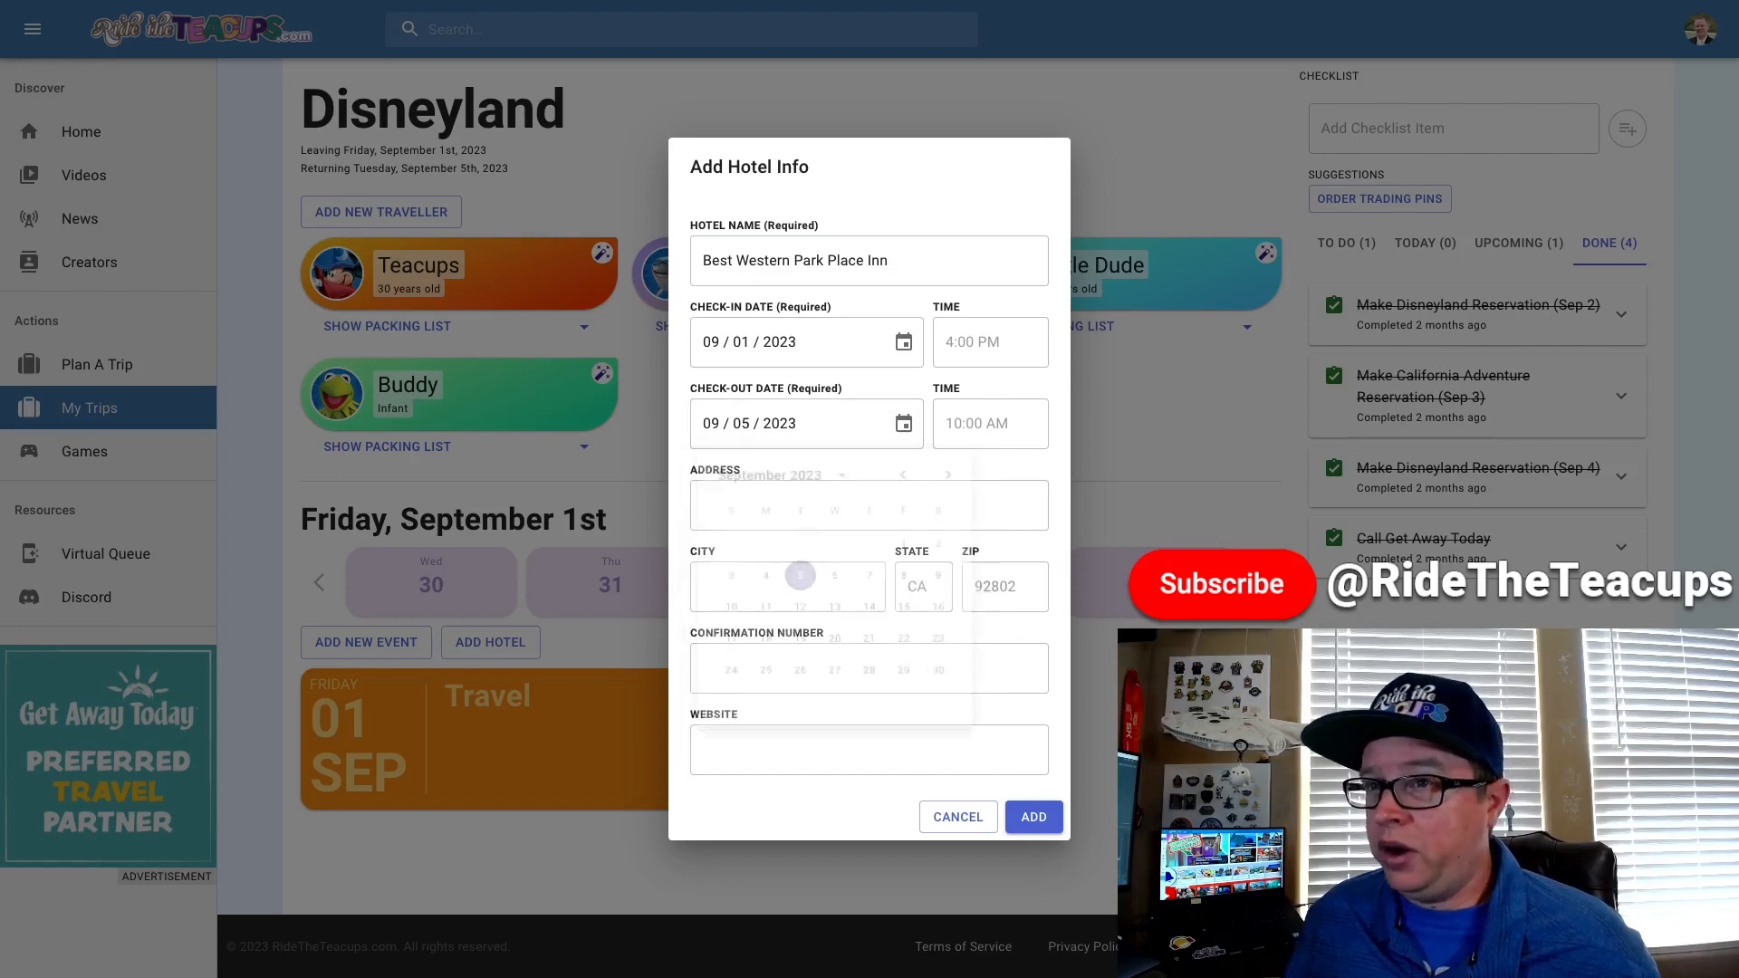
left_click(868, 504)
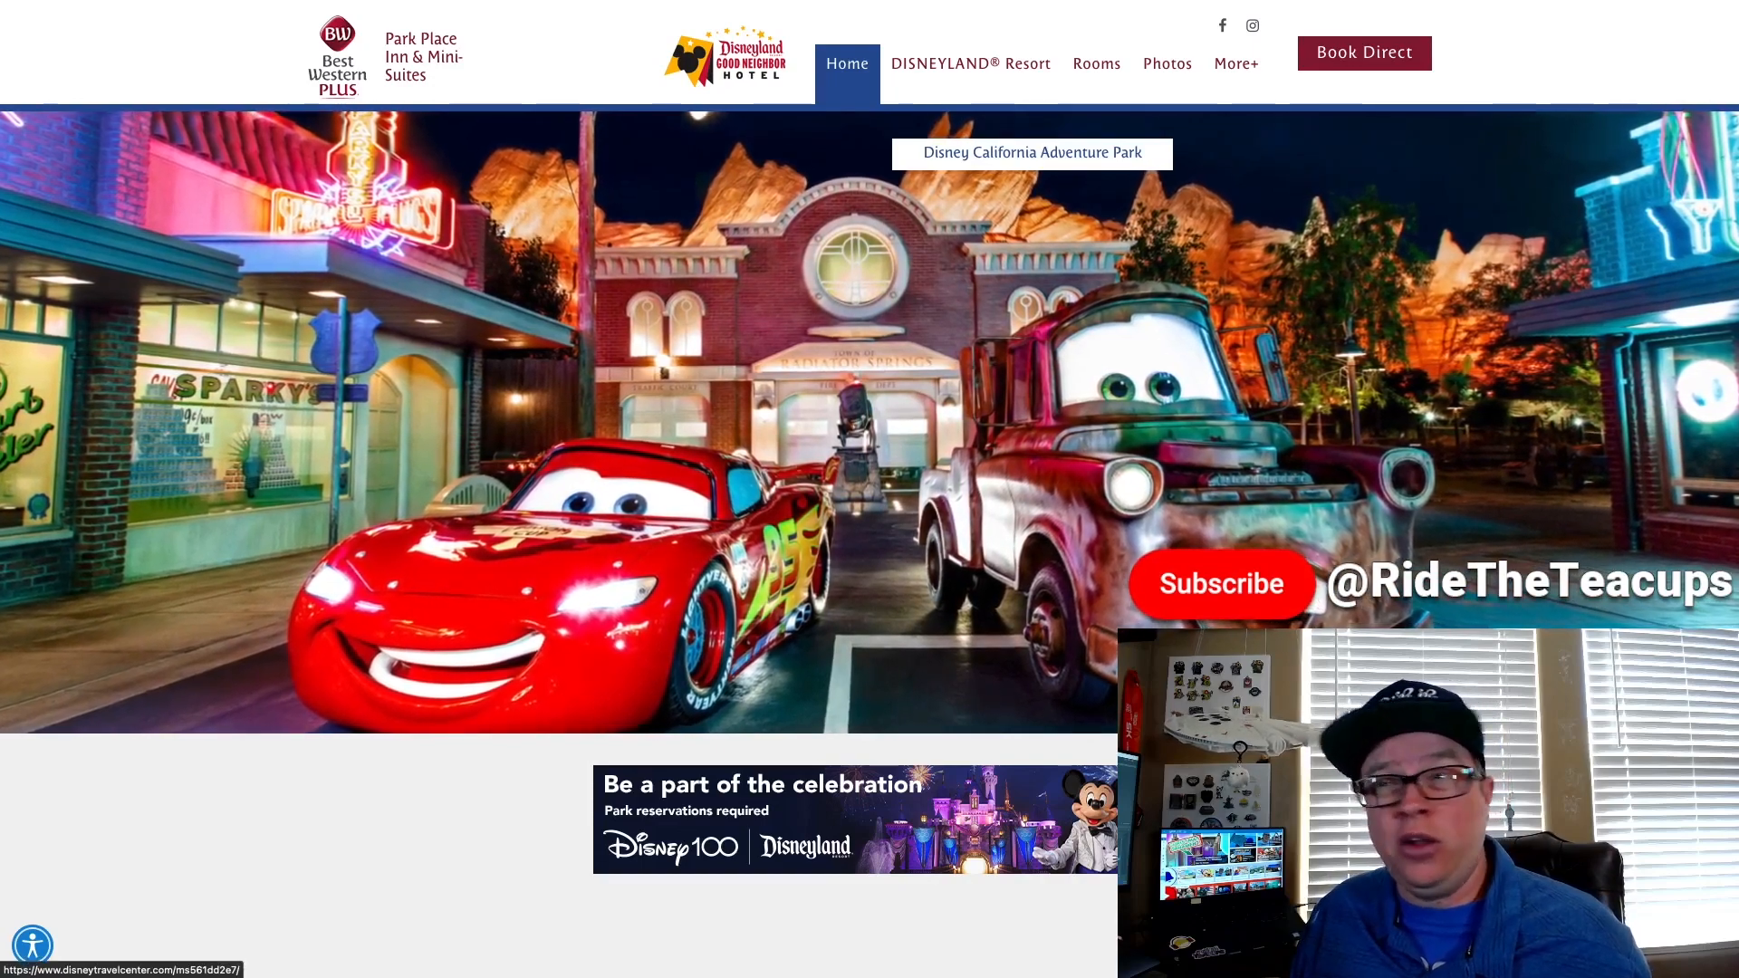
scroll("down", 3)
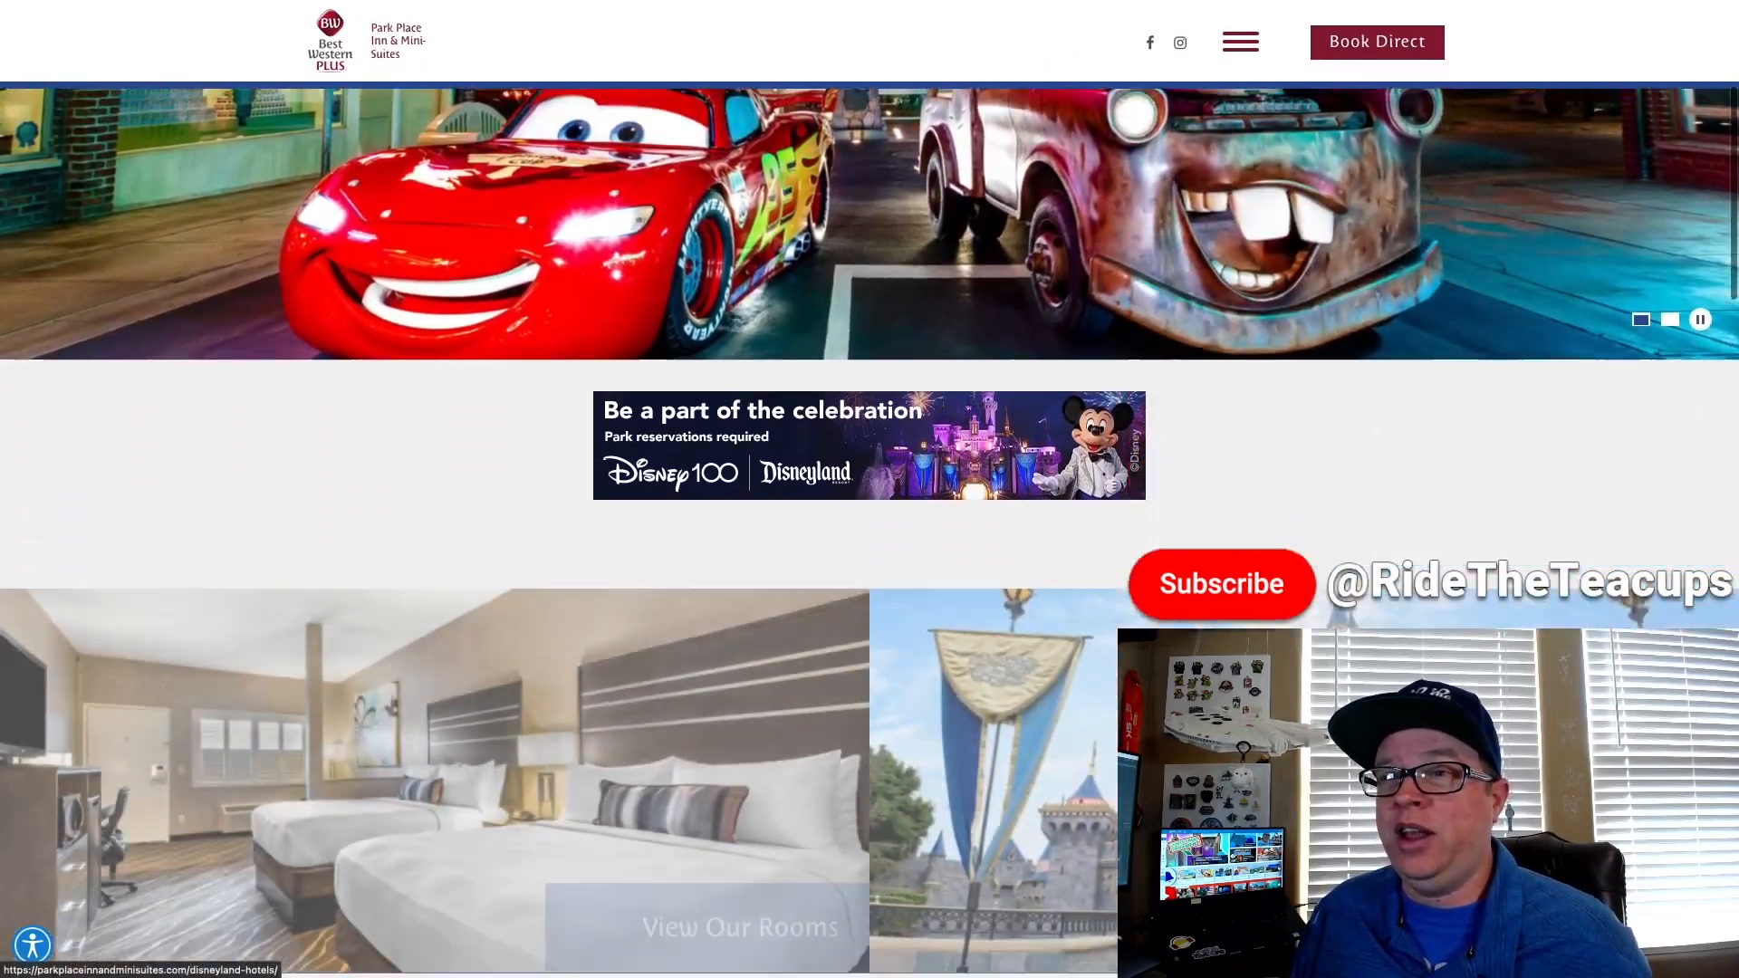
scroll("down", 3)
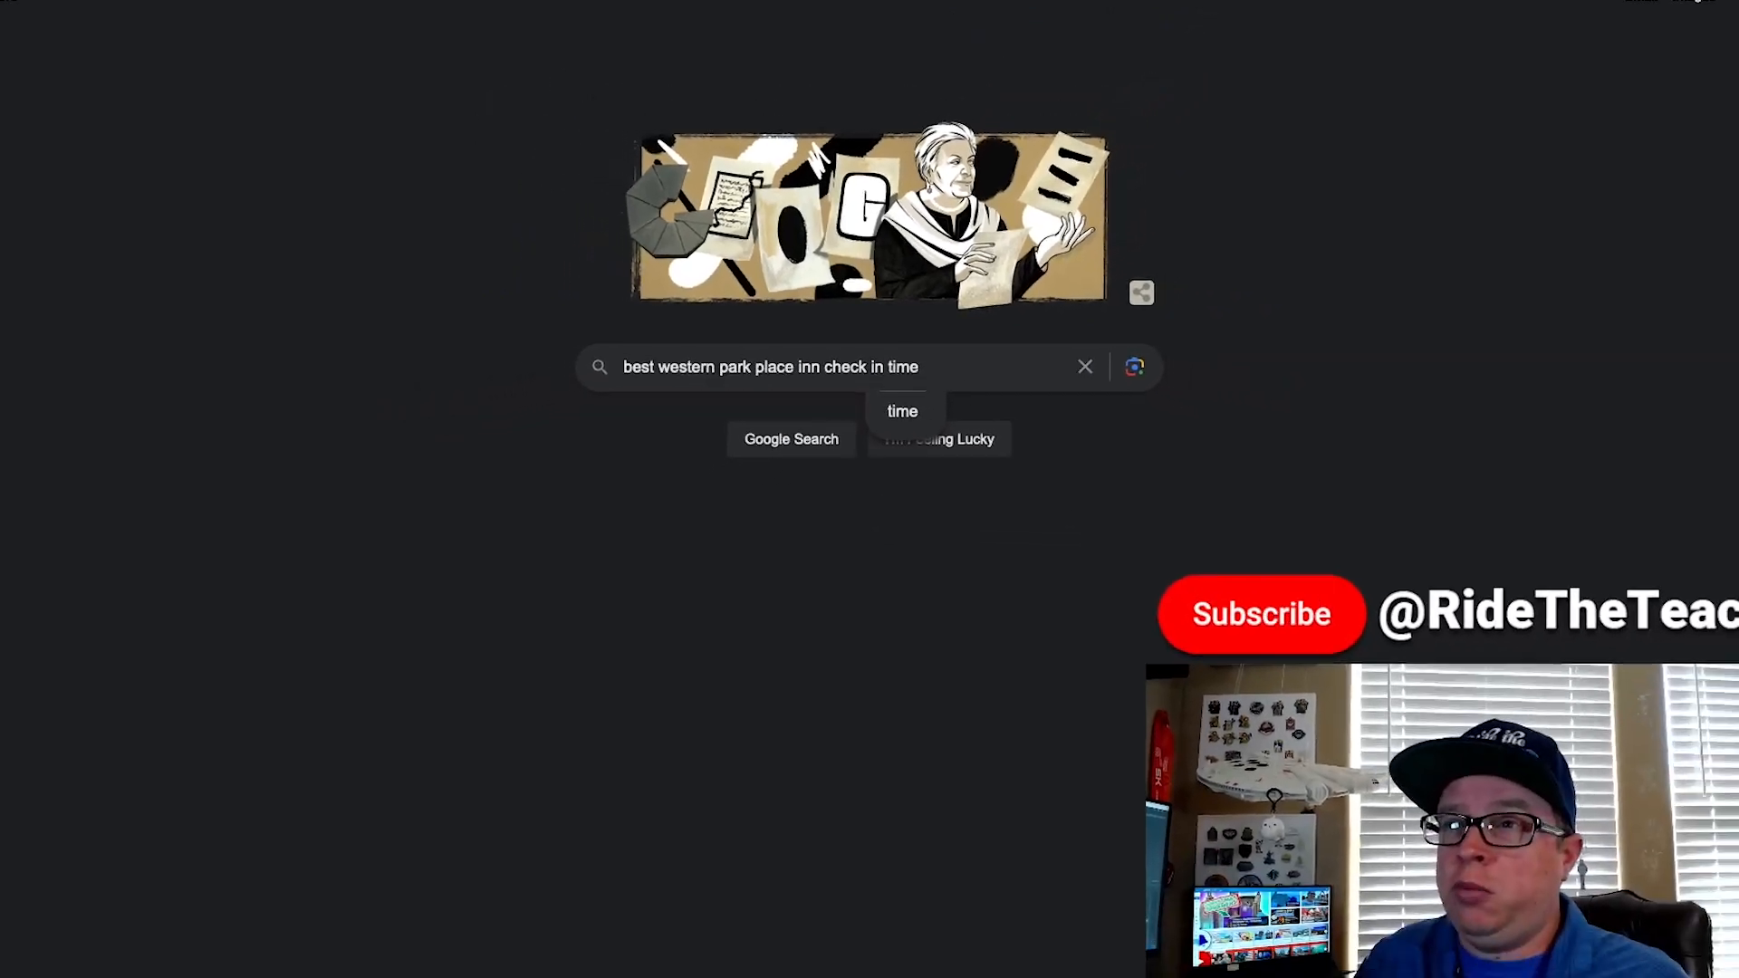
Step: Search Google for the hotel's check-in time and expand the Best Western check-in answer
left_click(791, 439)
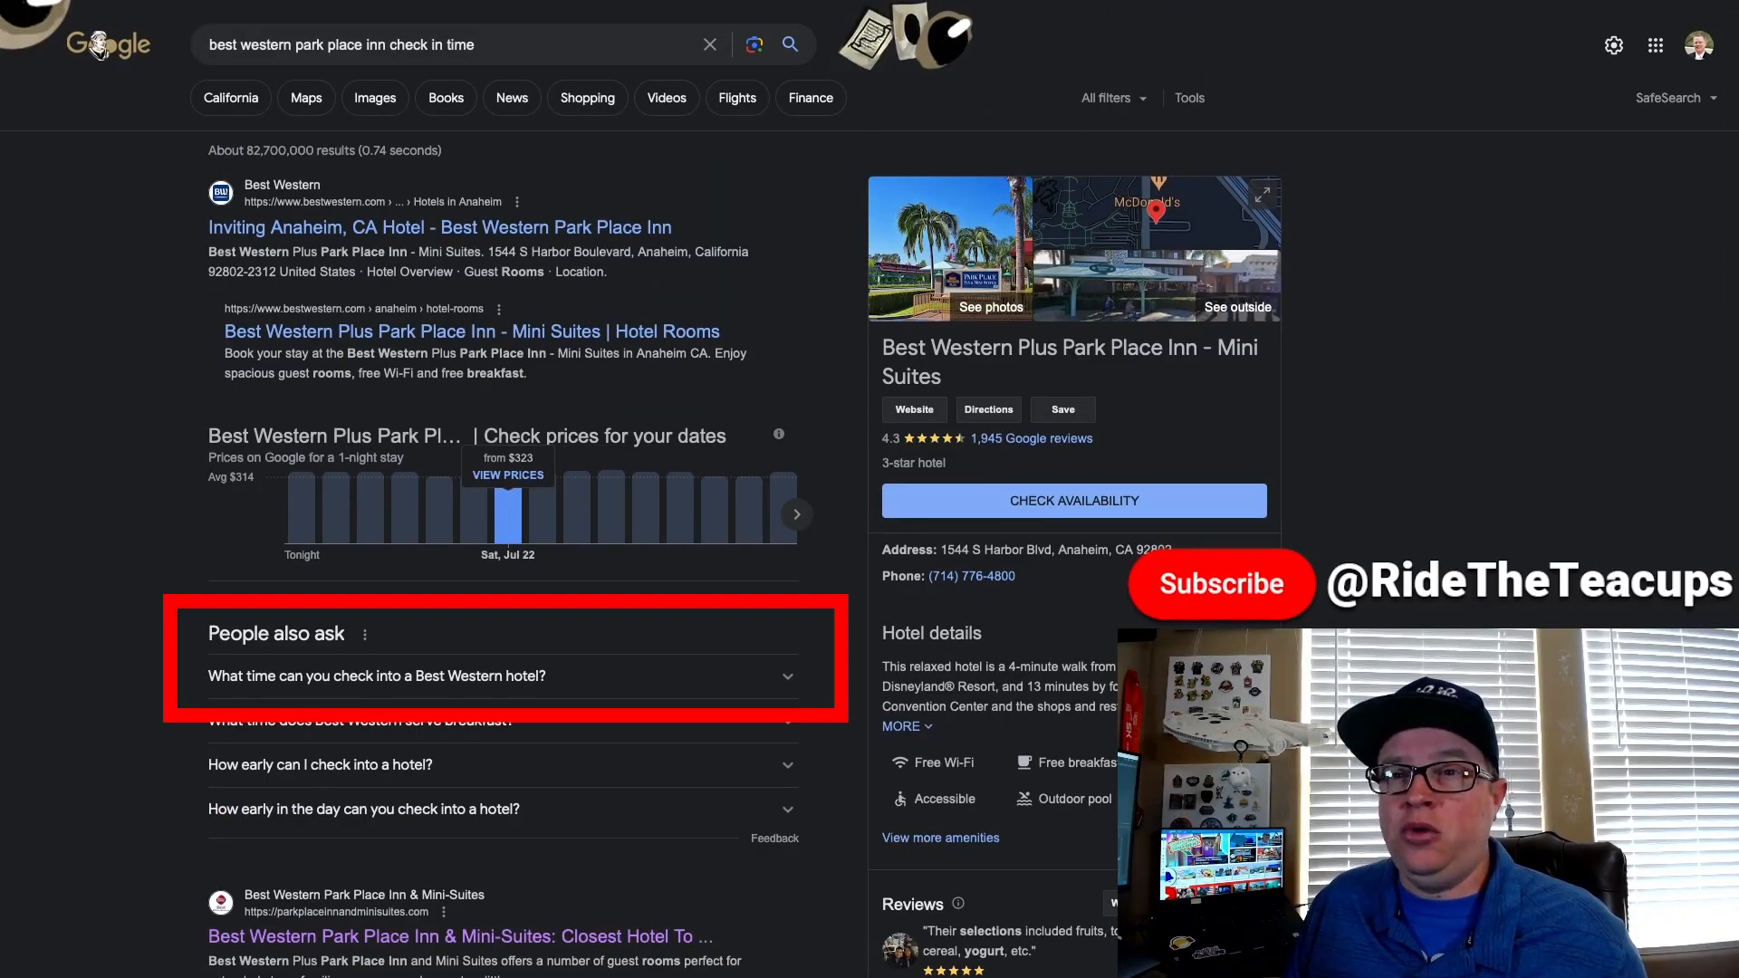
left_click(376, 676)
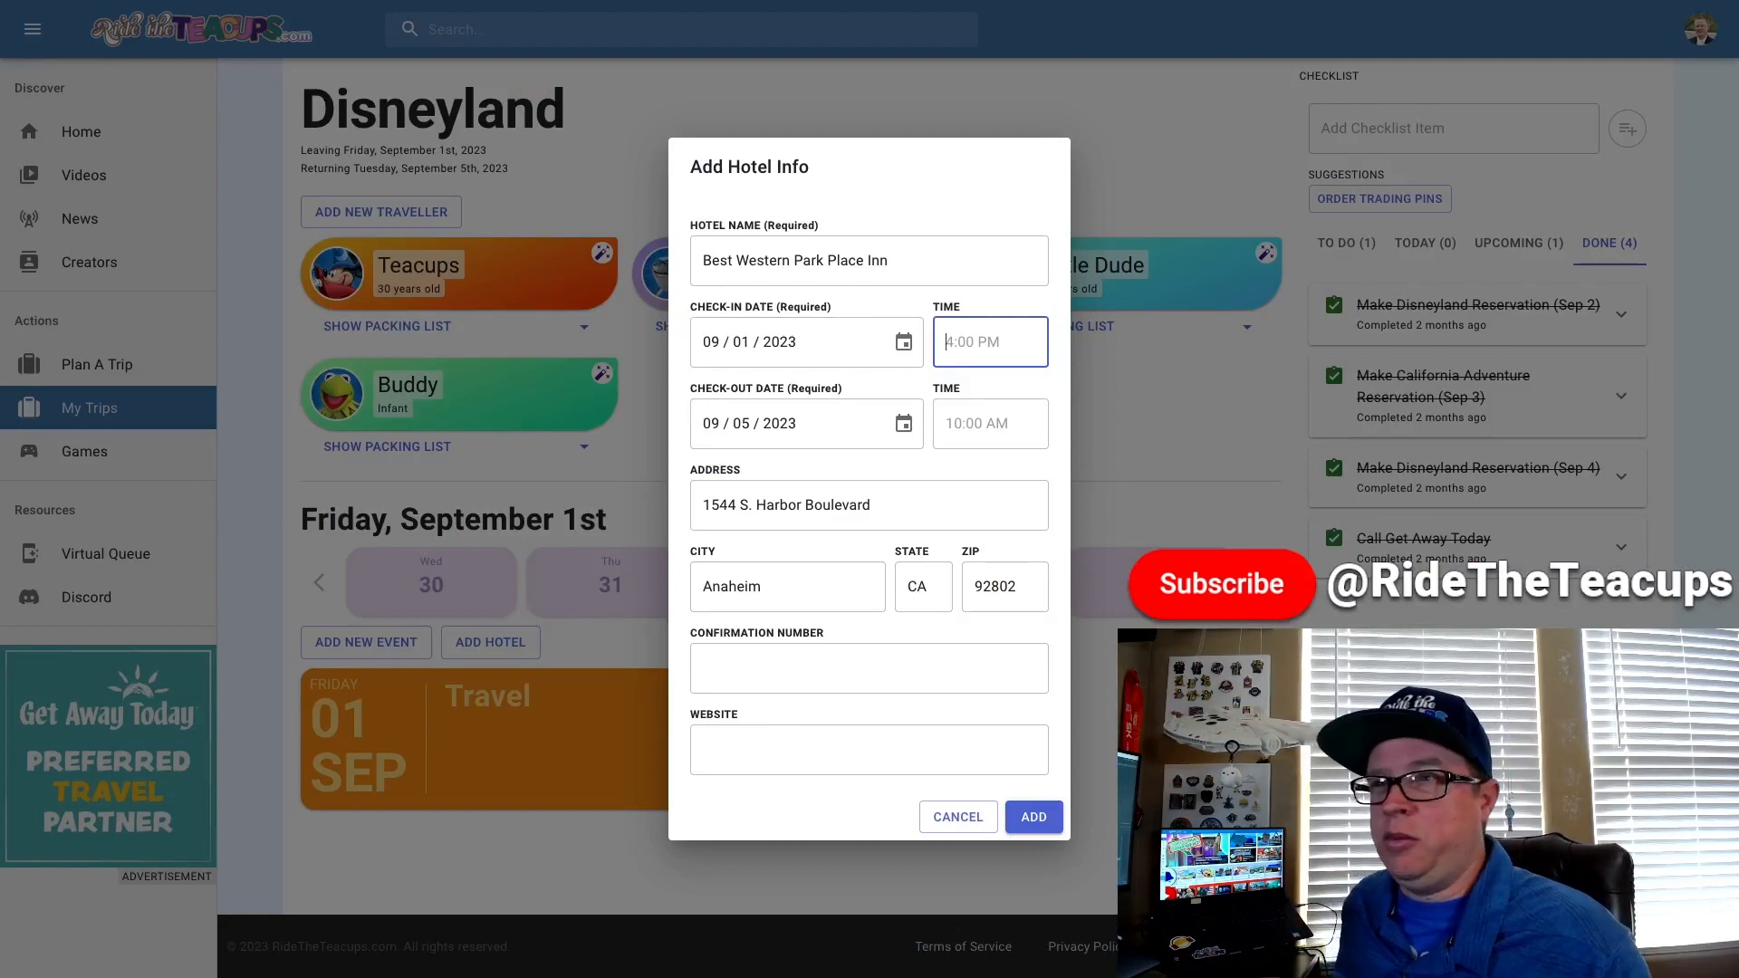
left_click(869, 668)
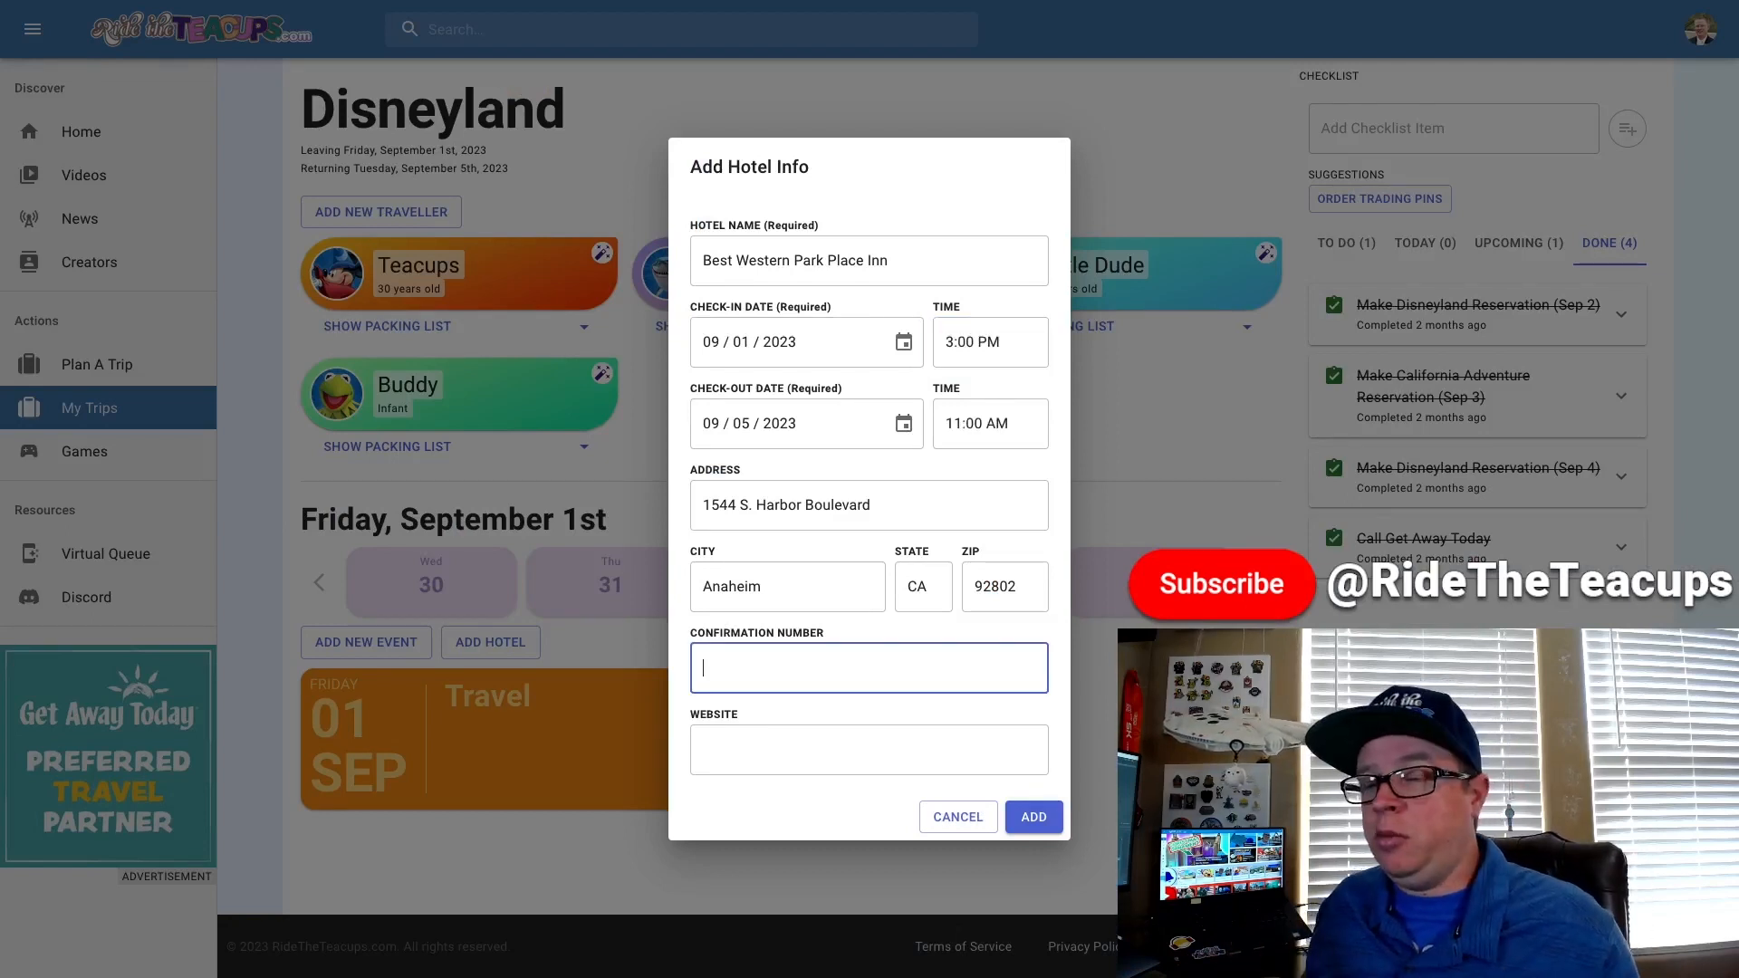
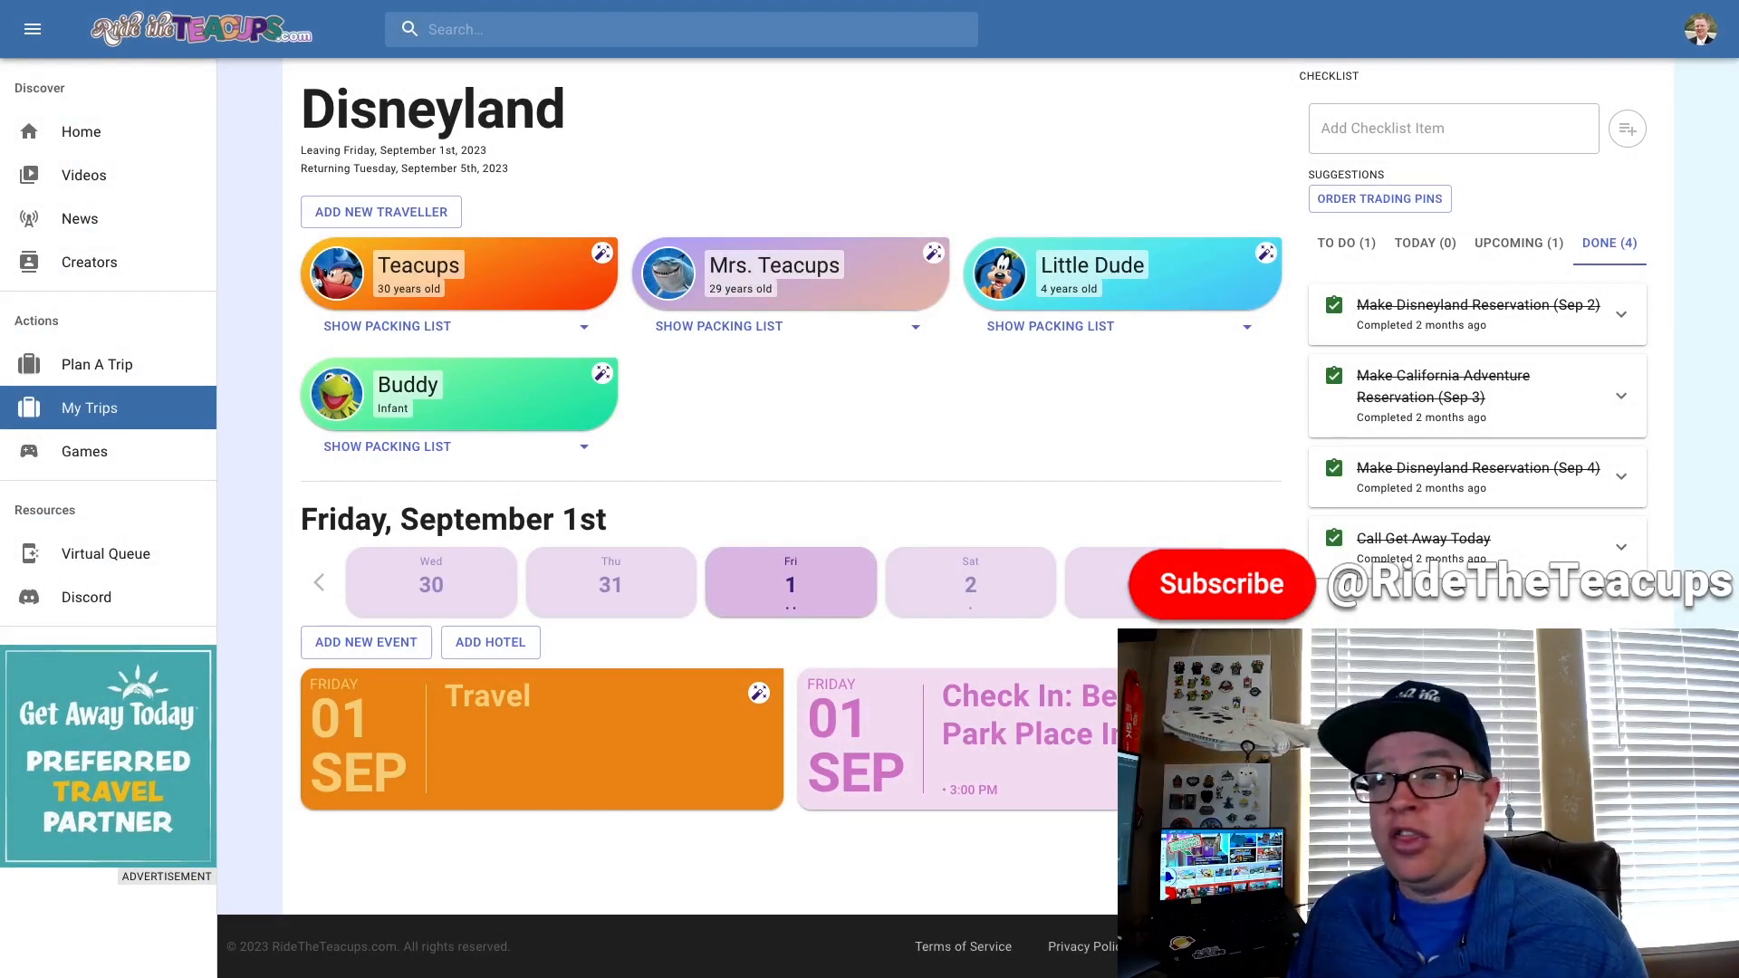
Step: Review the Check In event's hotel details unchanged, then show Monday, September 4 on the calendar
left_click(998, 737)
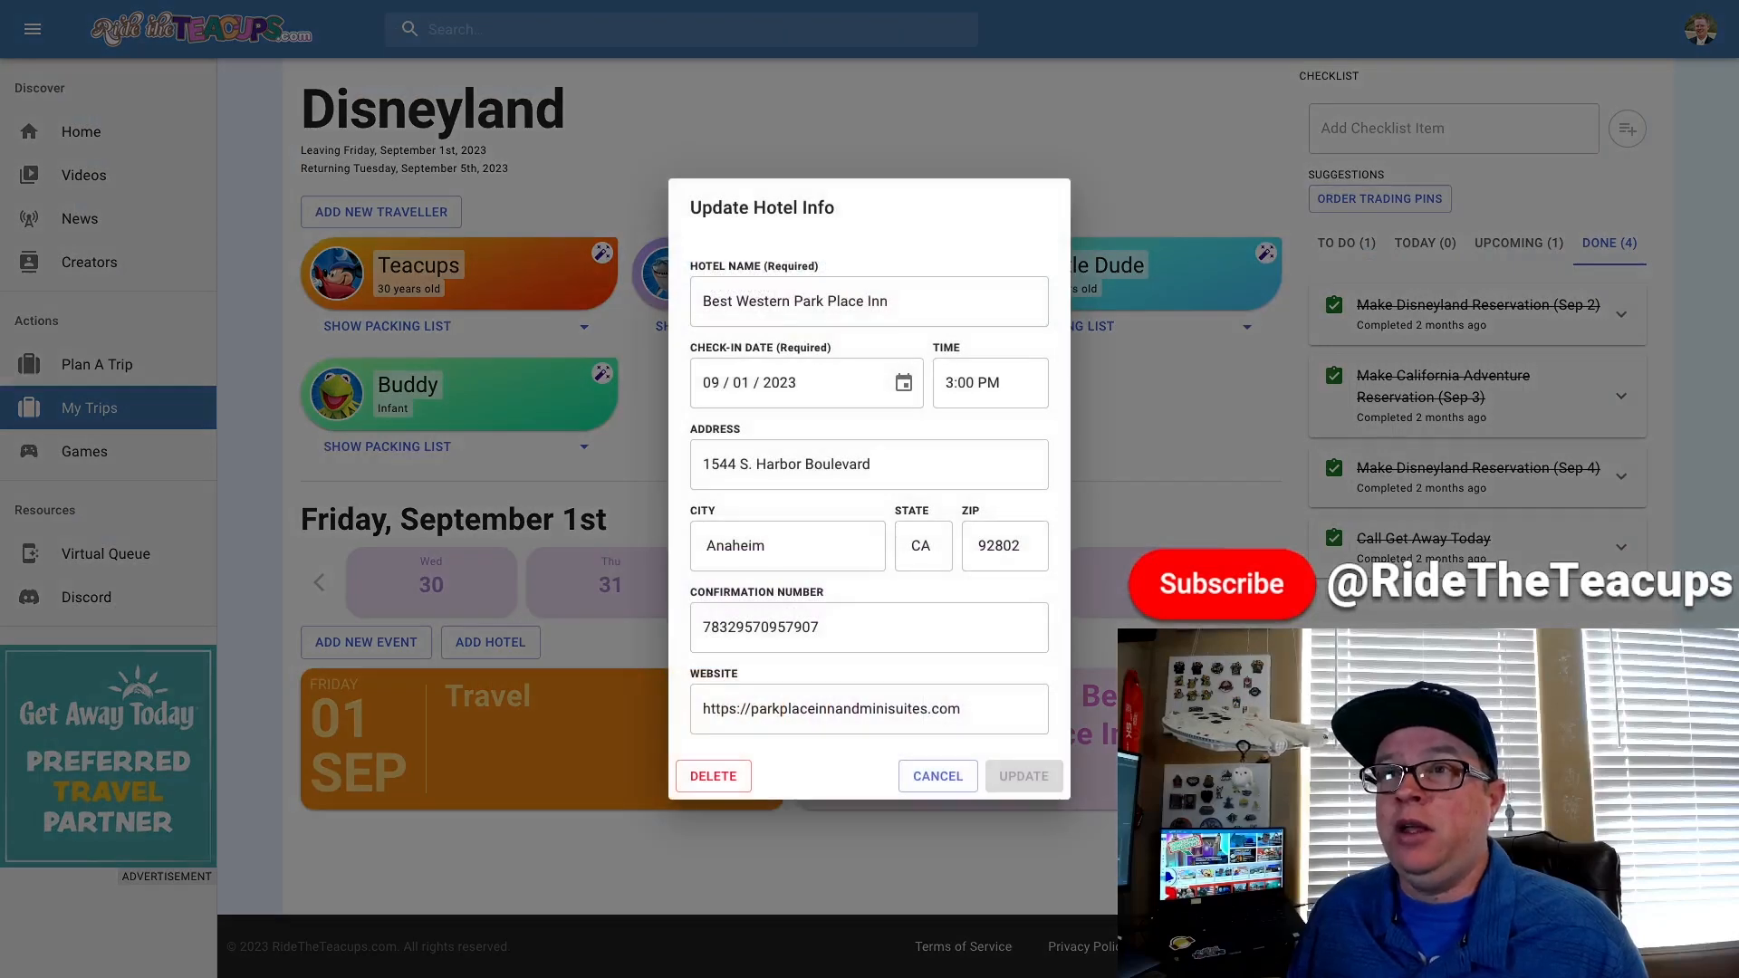
left_click(868, 464)
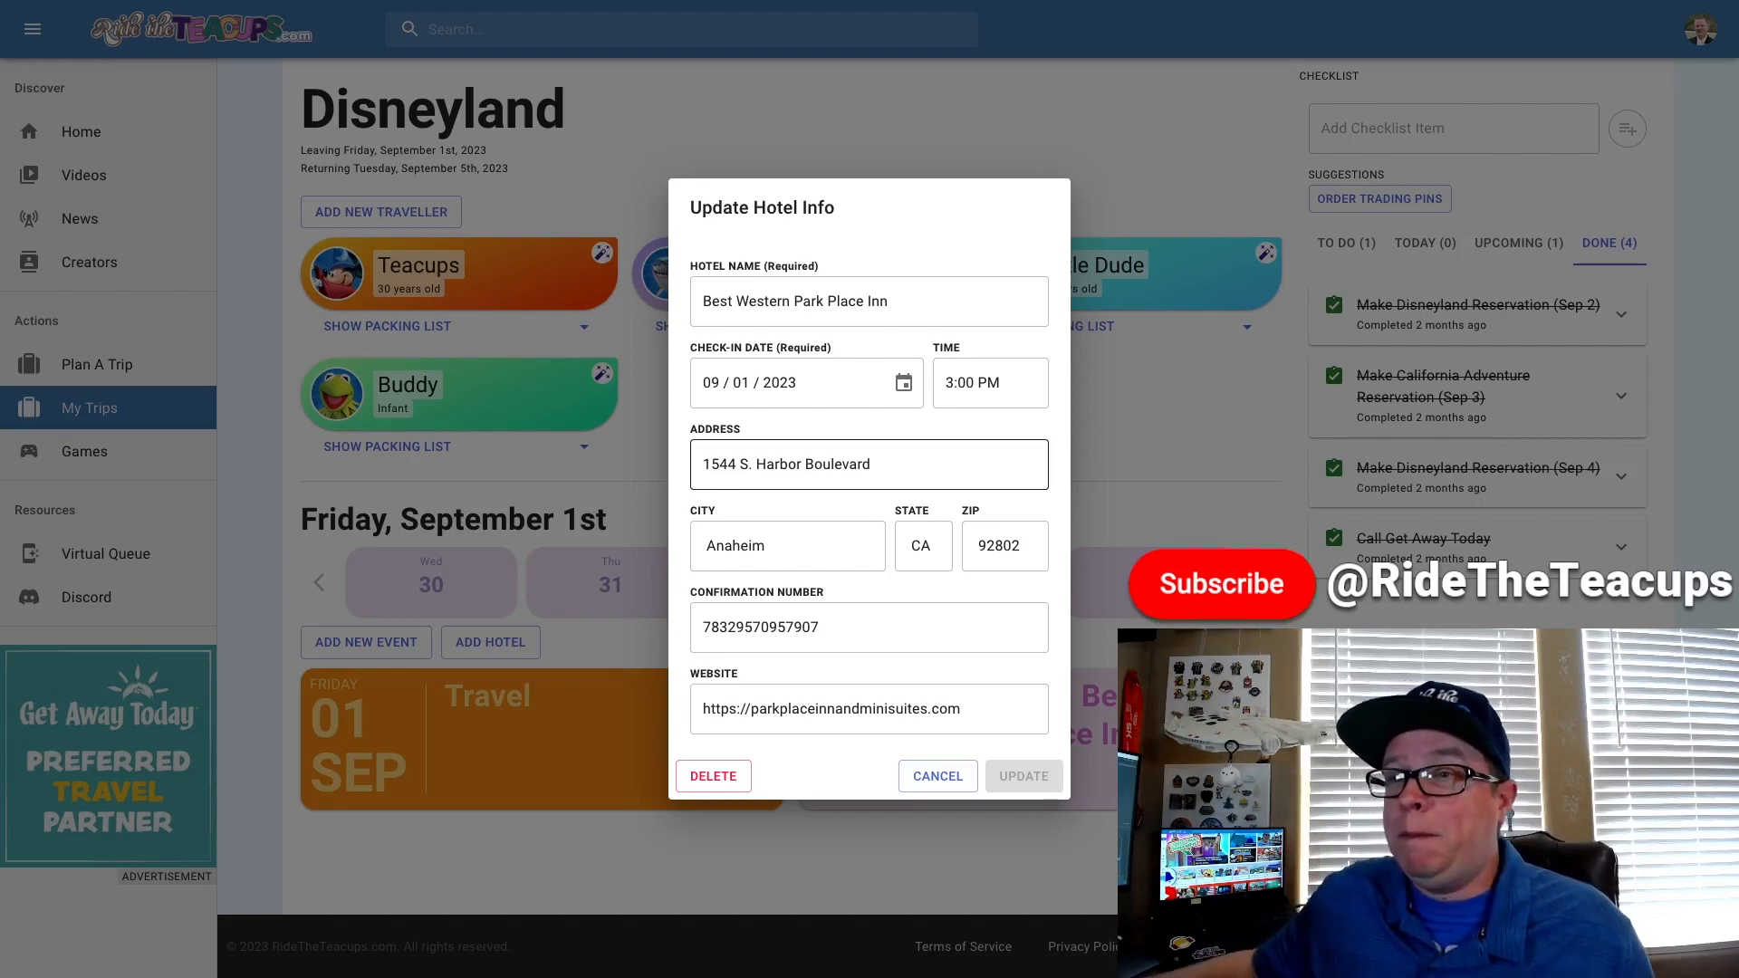
left_click(936, 775)
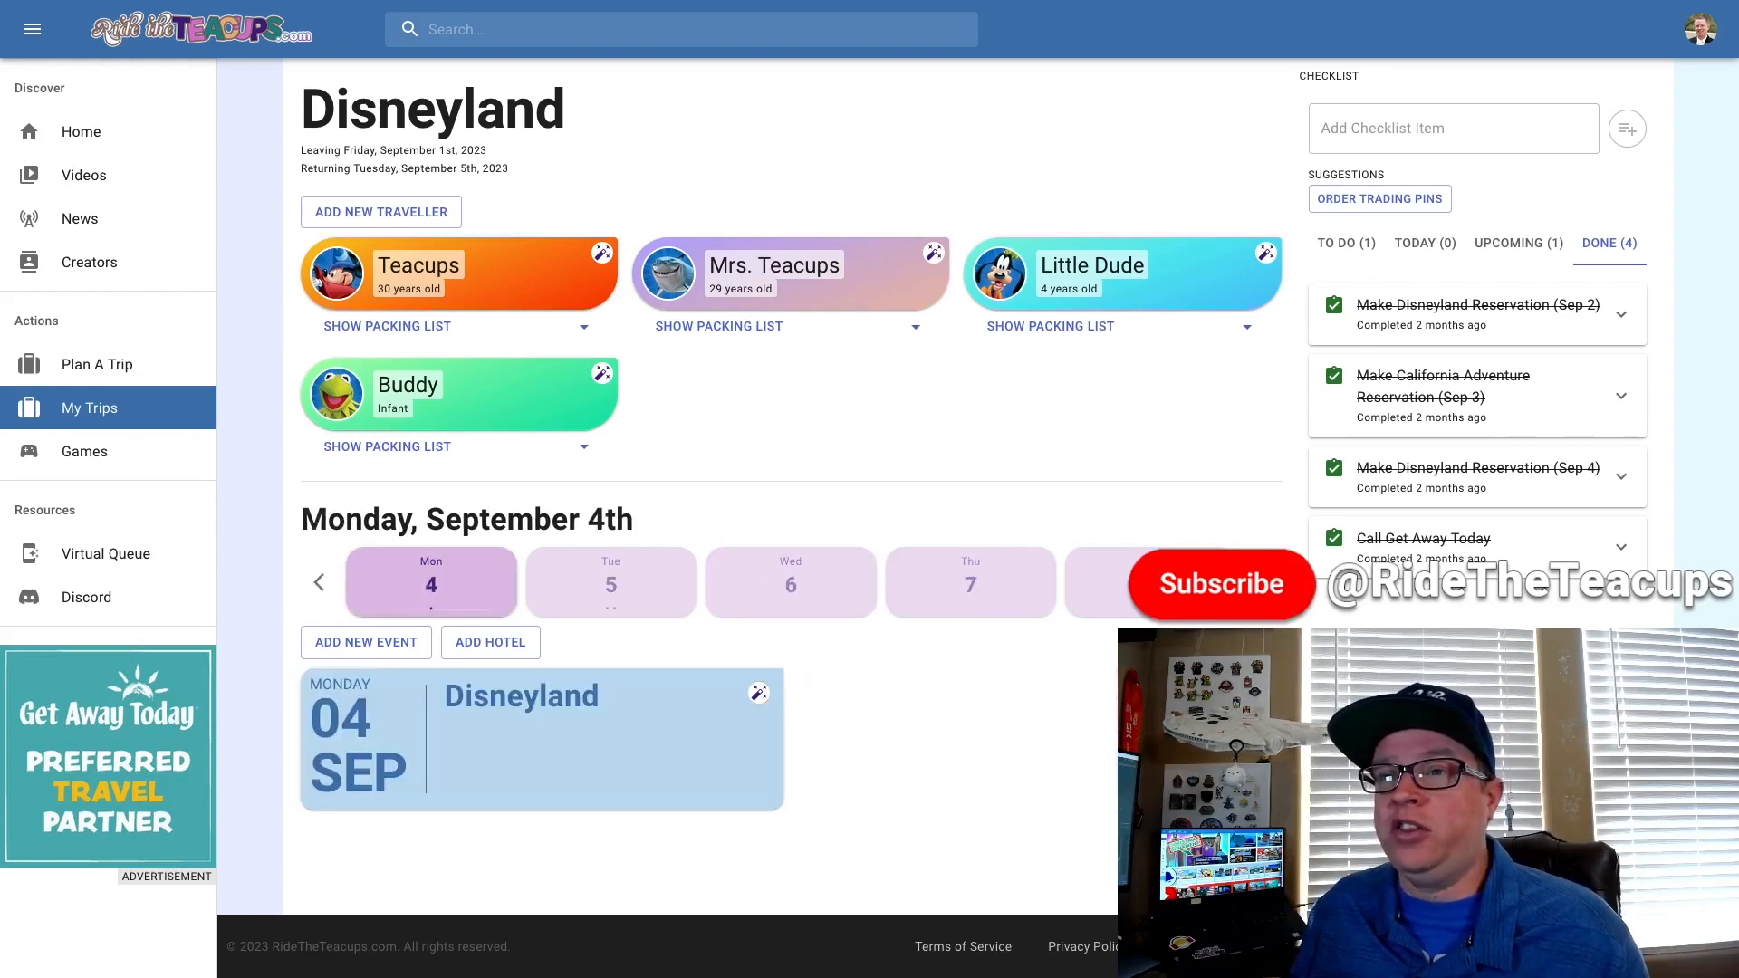
Step: Show Tuesday, September 5 and reopen the hotel details from its 11:00 AM Check Out event
left_click(610, 582)
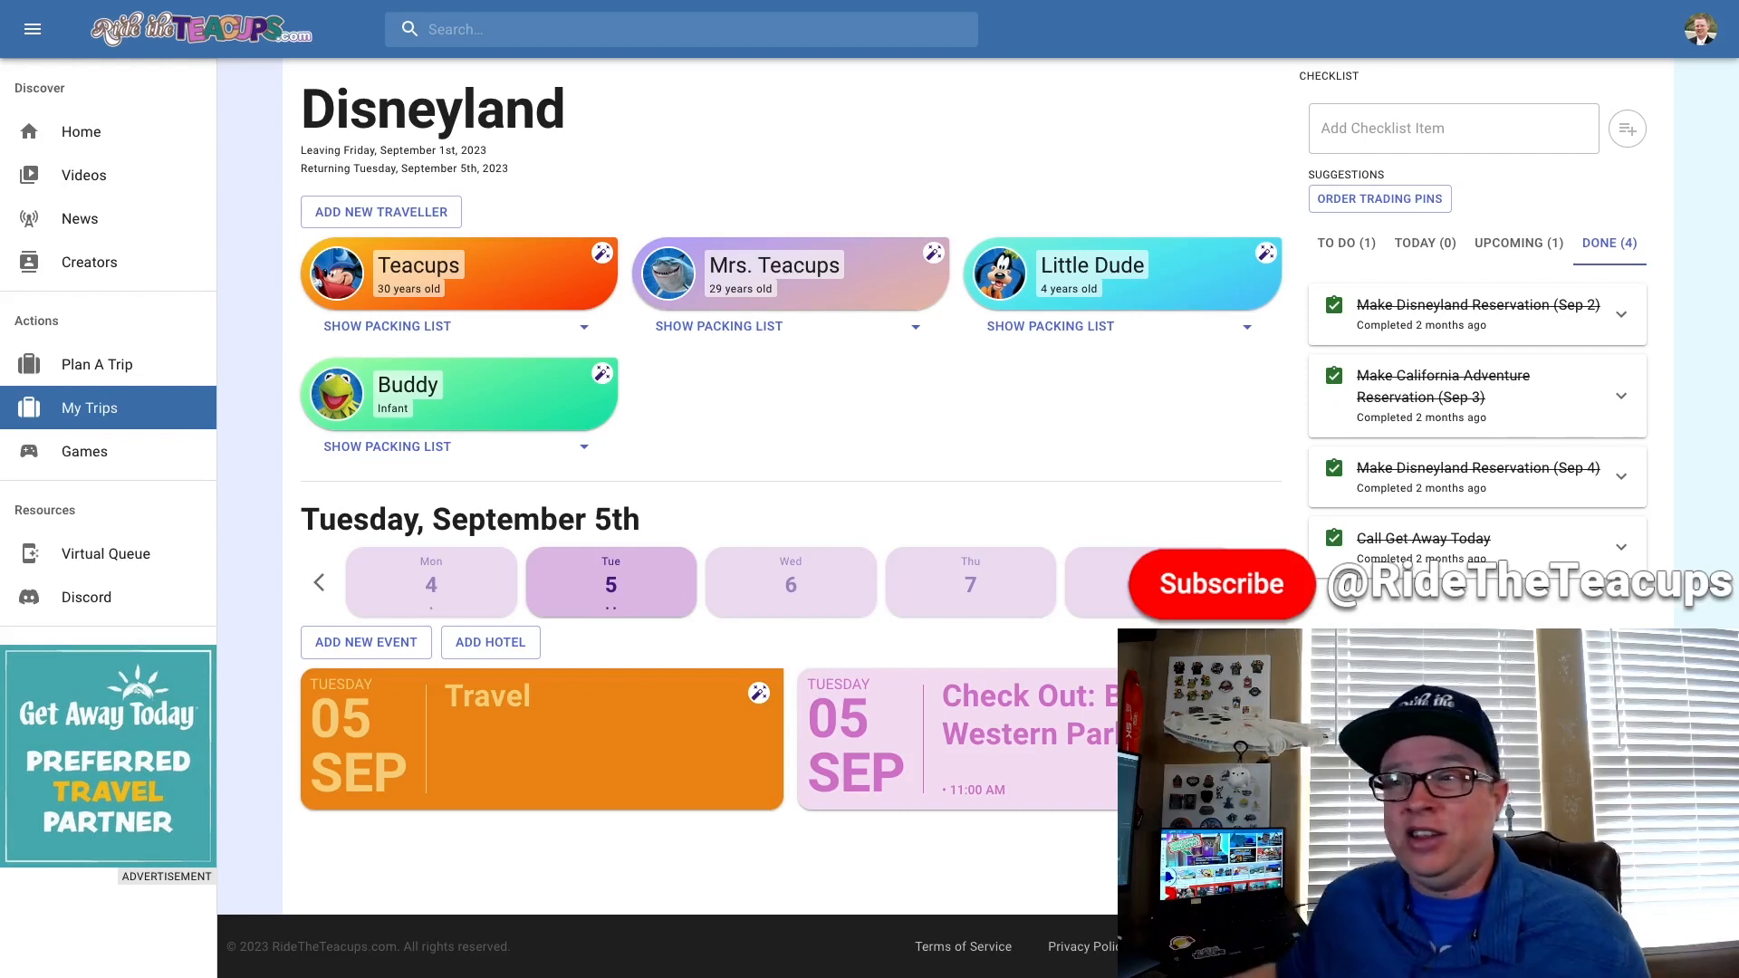
left_click(757, 691)
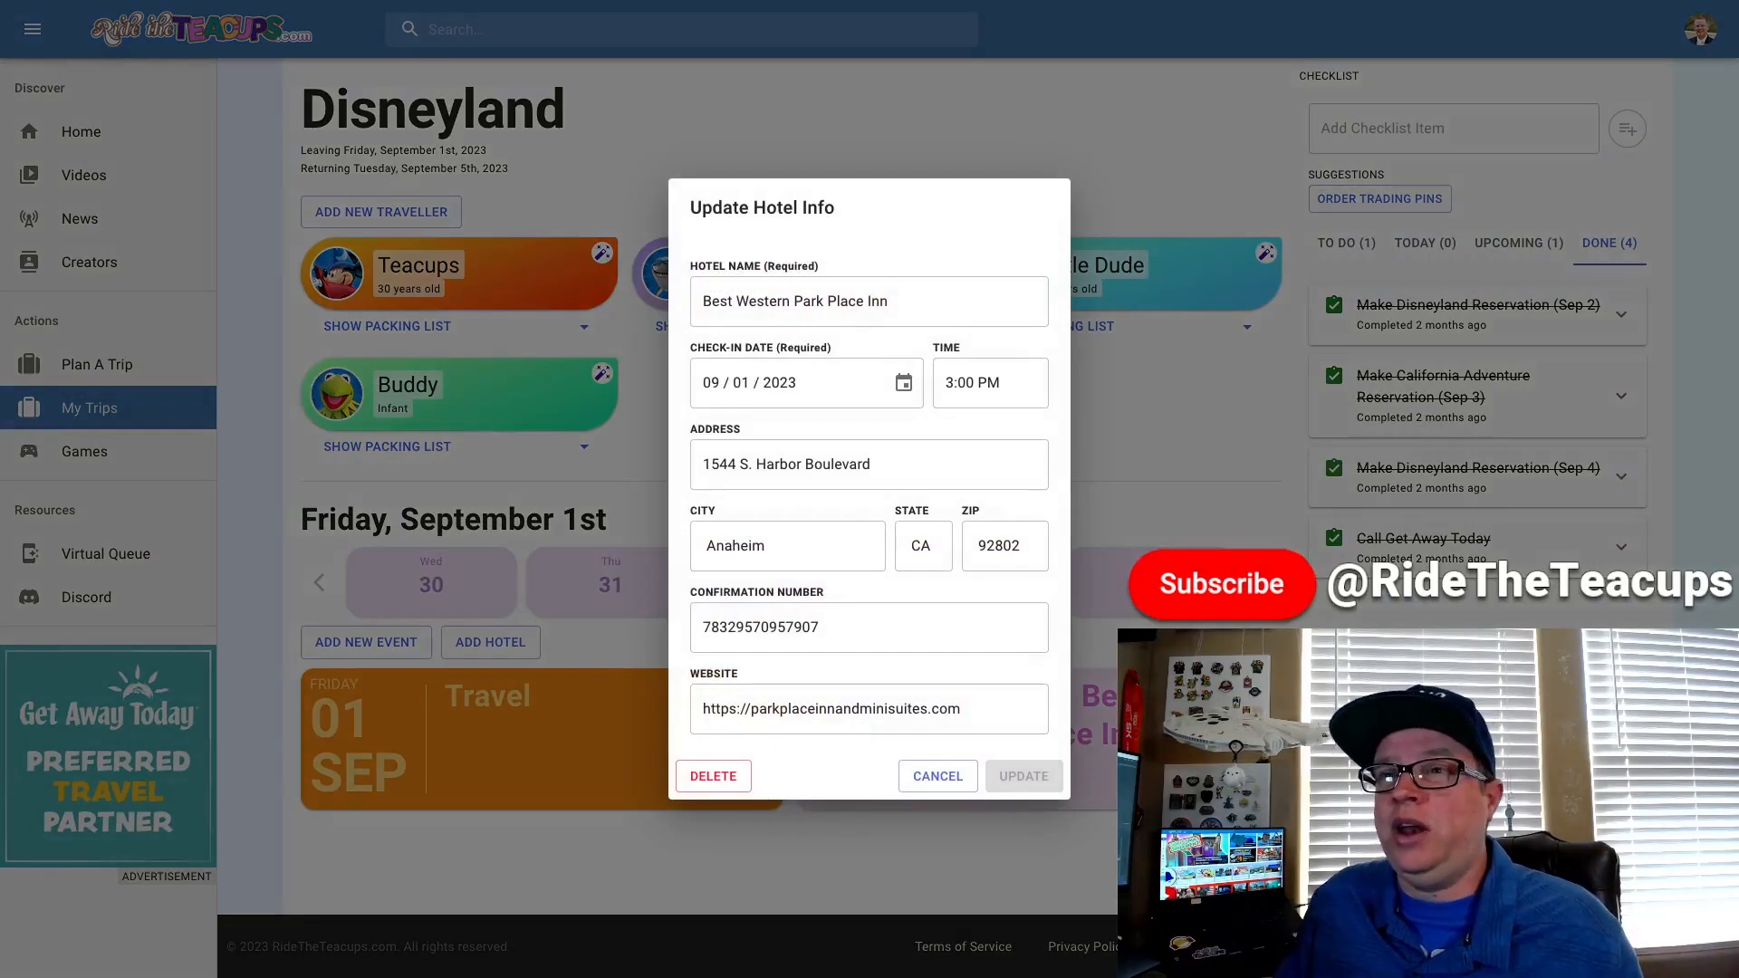
left_click(869, 627)
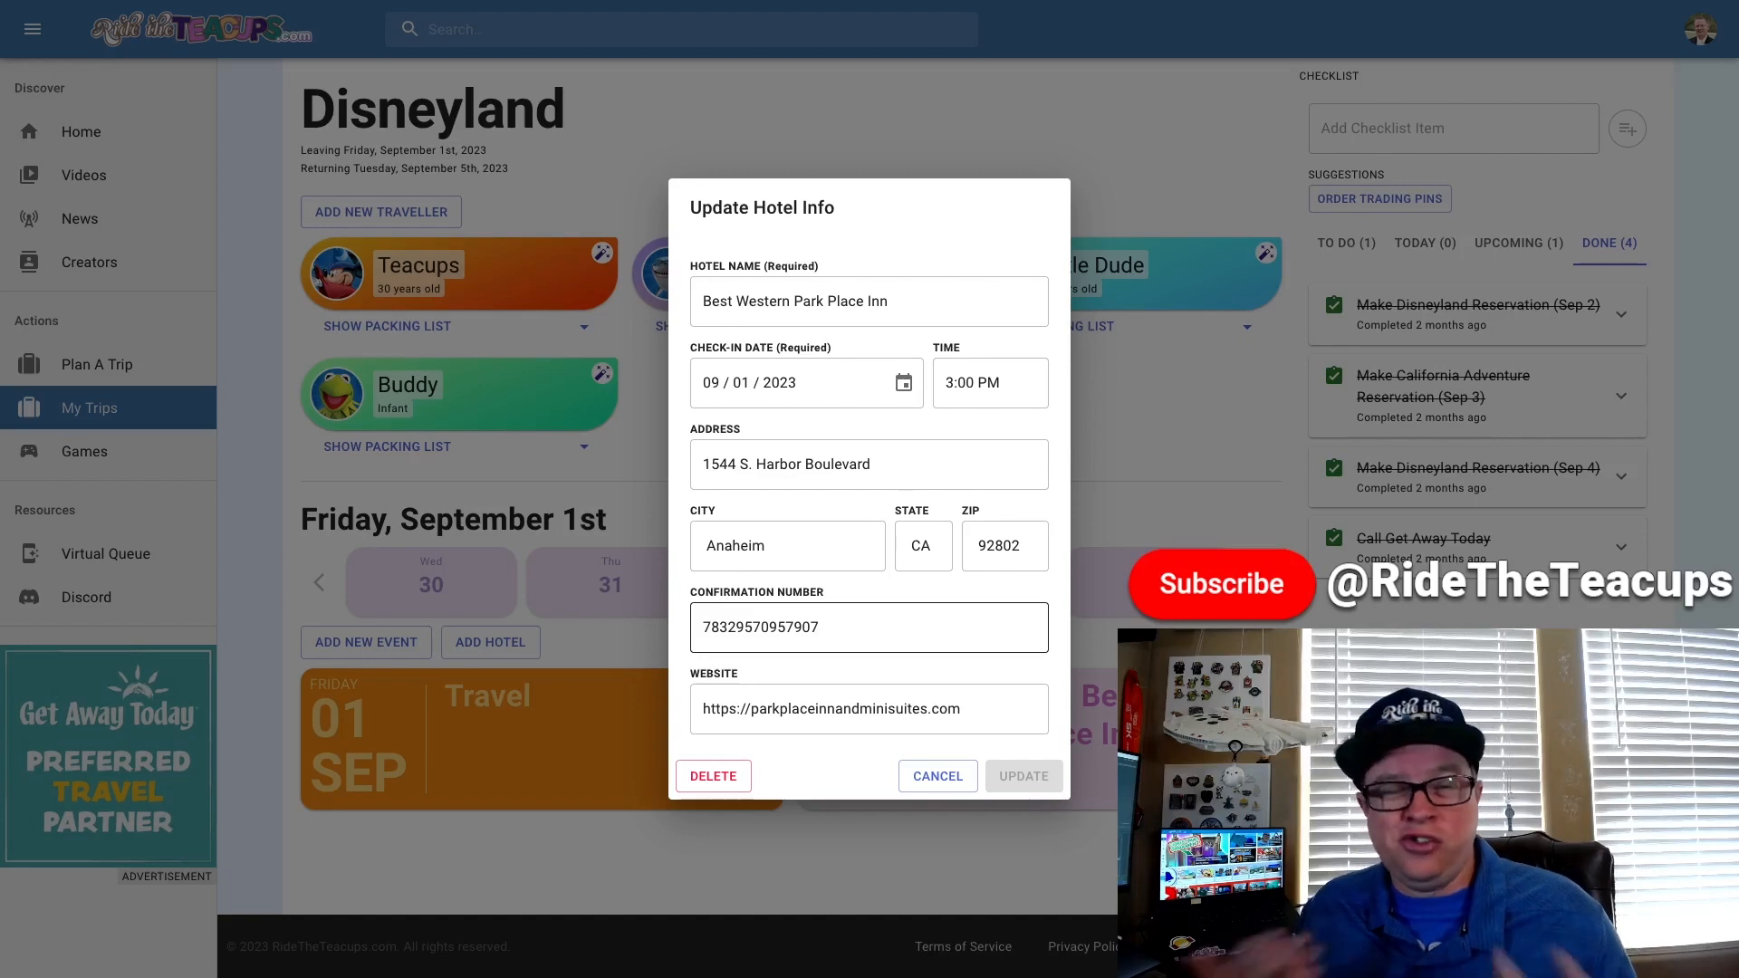